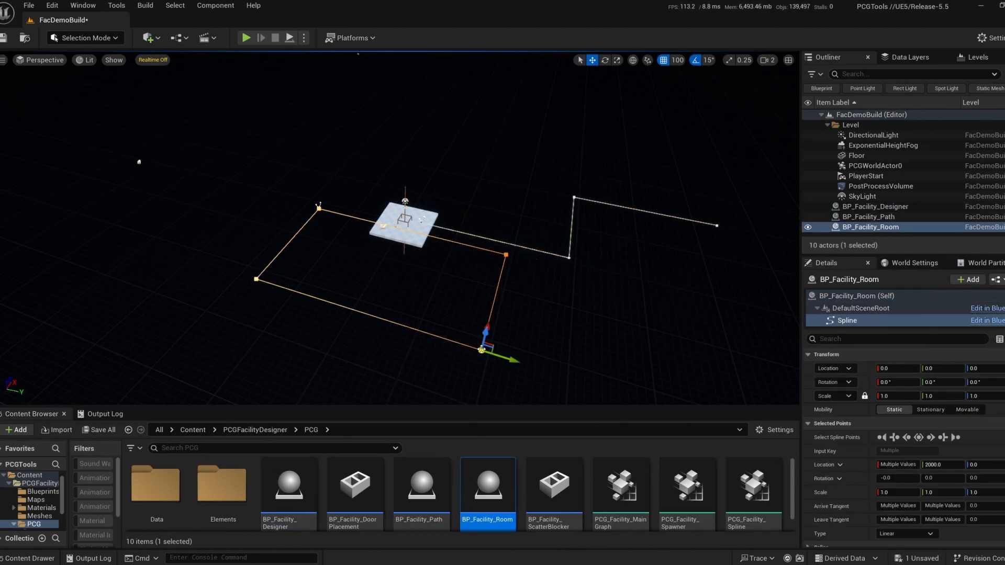
Generate walls from the room spline via Gen PCG, then build the full textured facility and explore it.
click(523, 301)
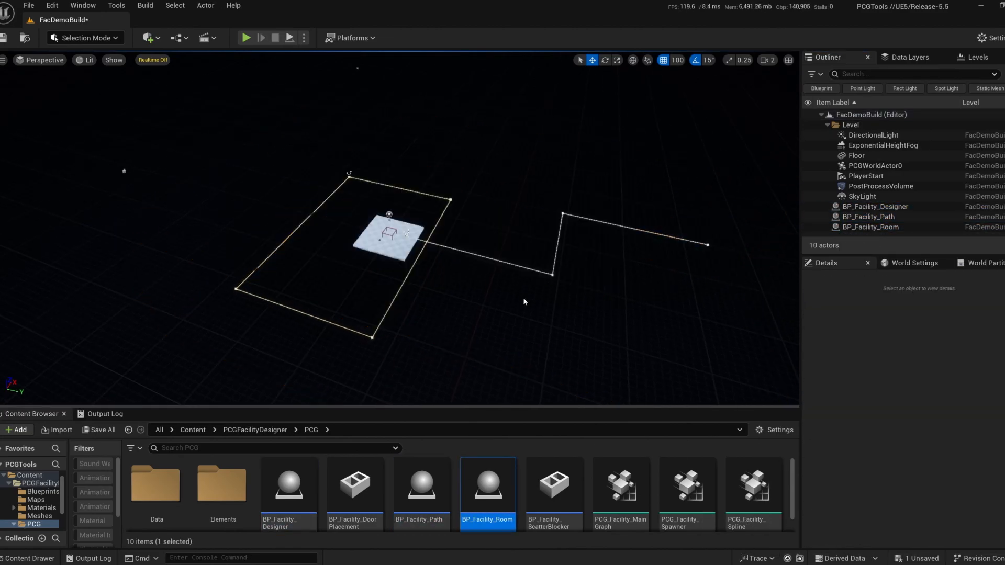
click(870, 226)
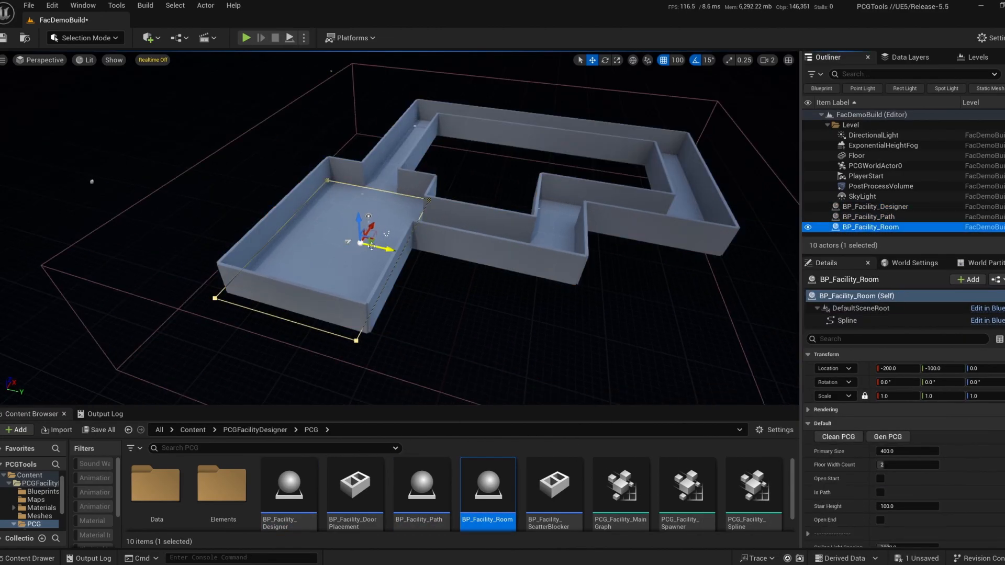
click(875, 206)
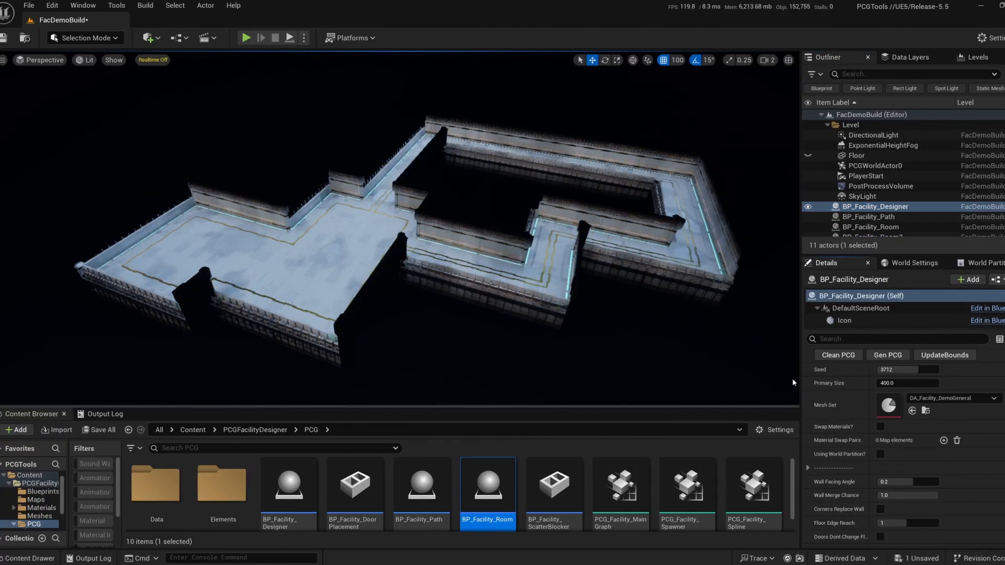
click(887, 355)
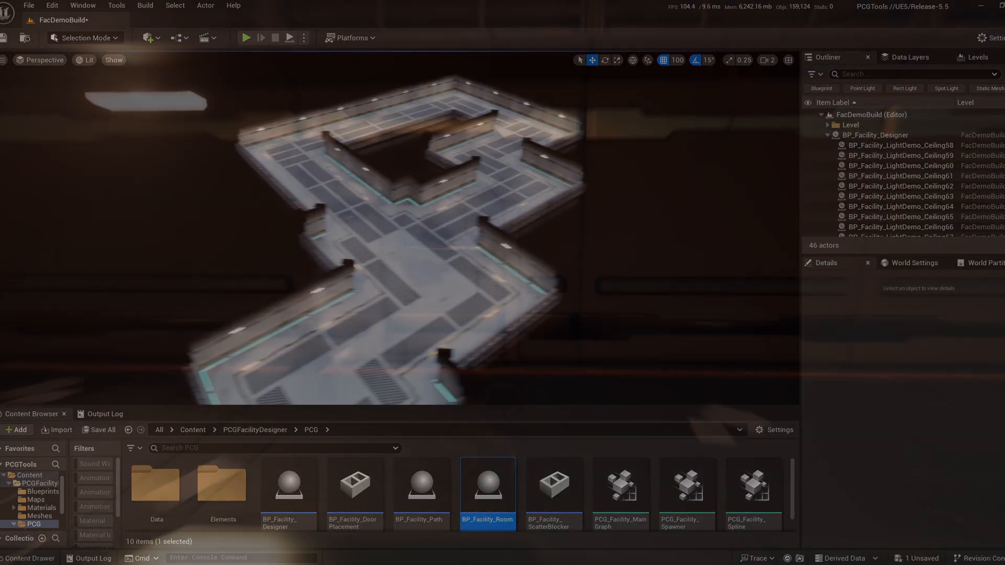
click(246, 37)
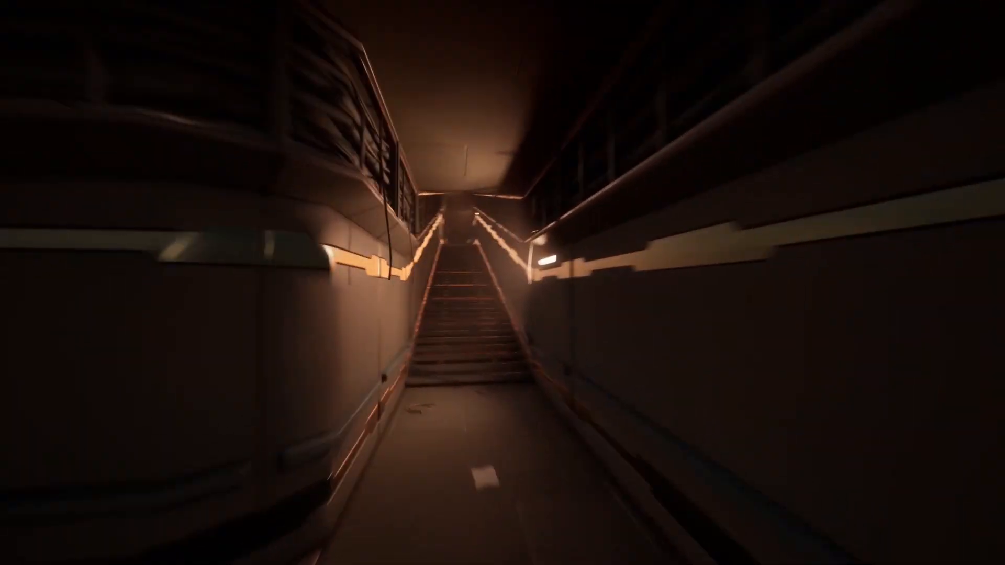
mouse_move(502, 283)
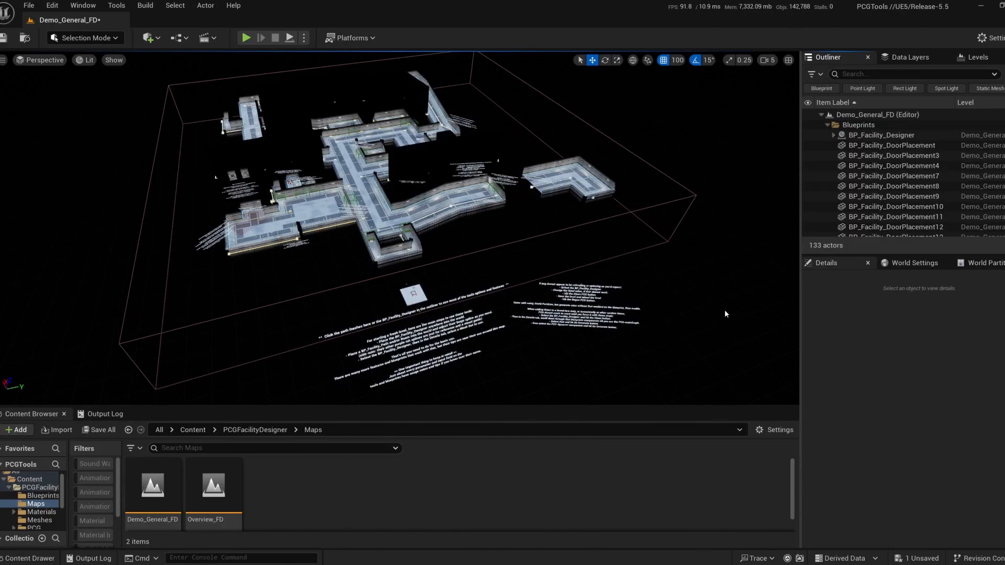
On BP_Facility_Designer pick DA_Facility_DemoBevel as Mesh Set so it rebuilds with grey bevelled walls.
click(880, 135)
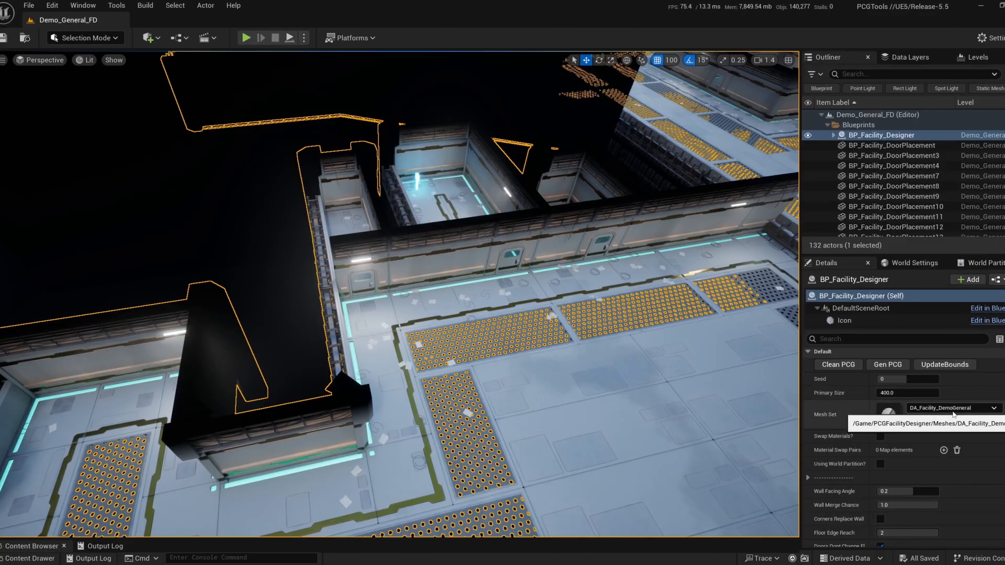
click(995, 407)
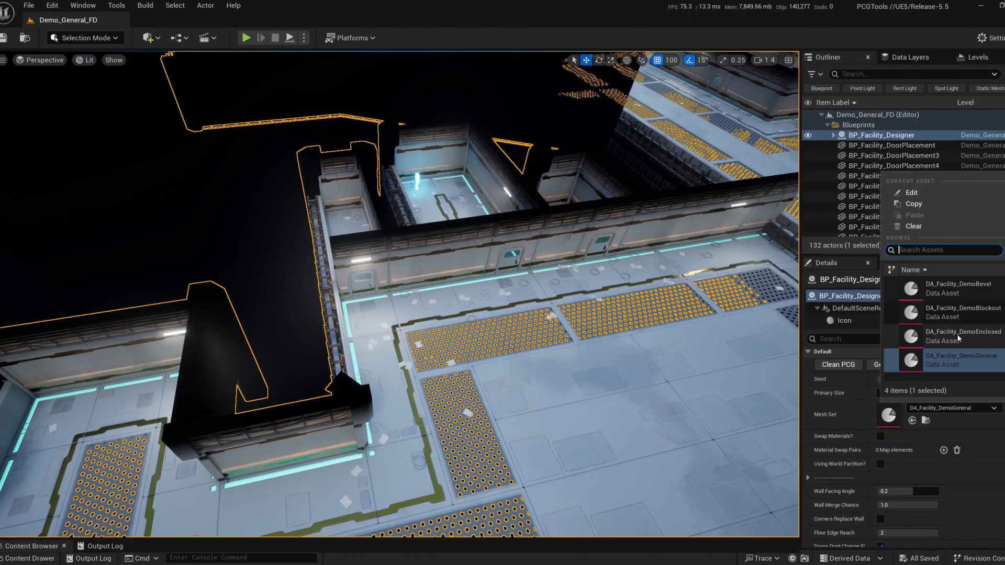
click(962, 336)
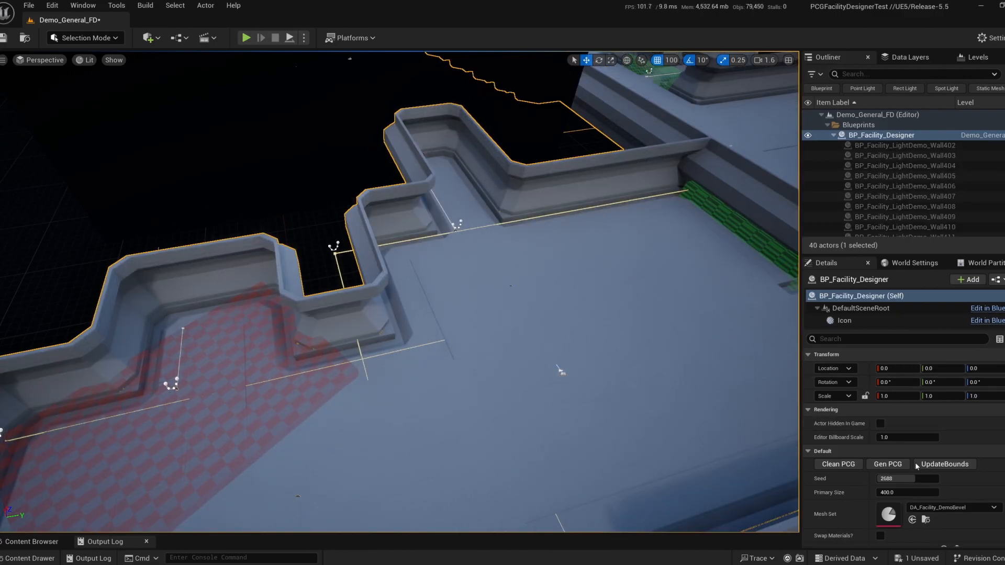
Switch the Mesh Set back to DA_Facility_DemoGeneral and regenerate the textured metal-floor facility.
click(887, 464)
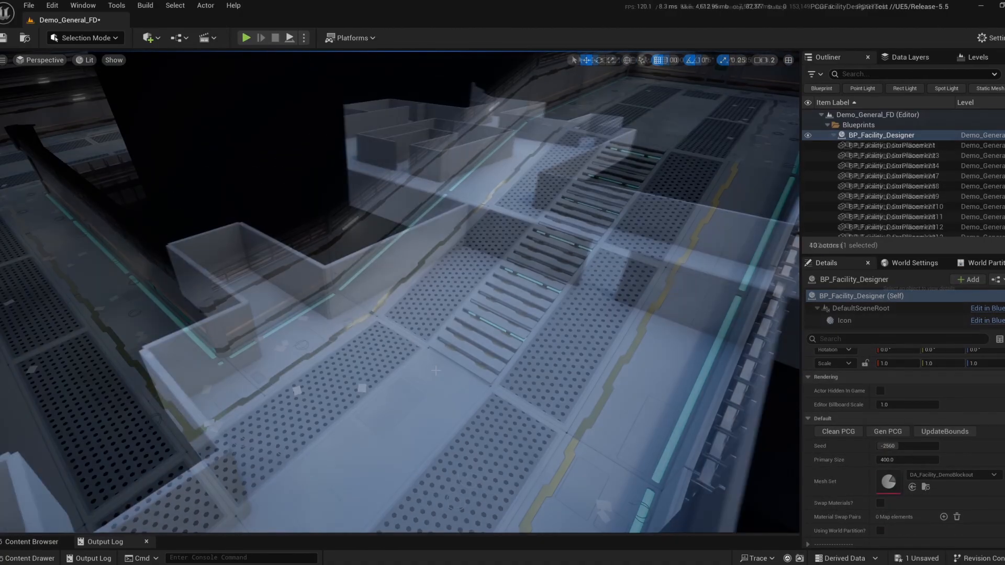
click(886, 432)
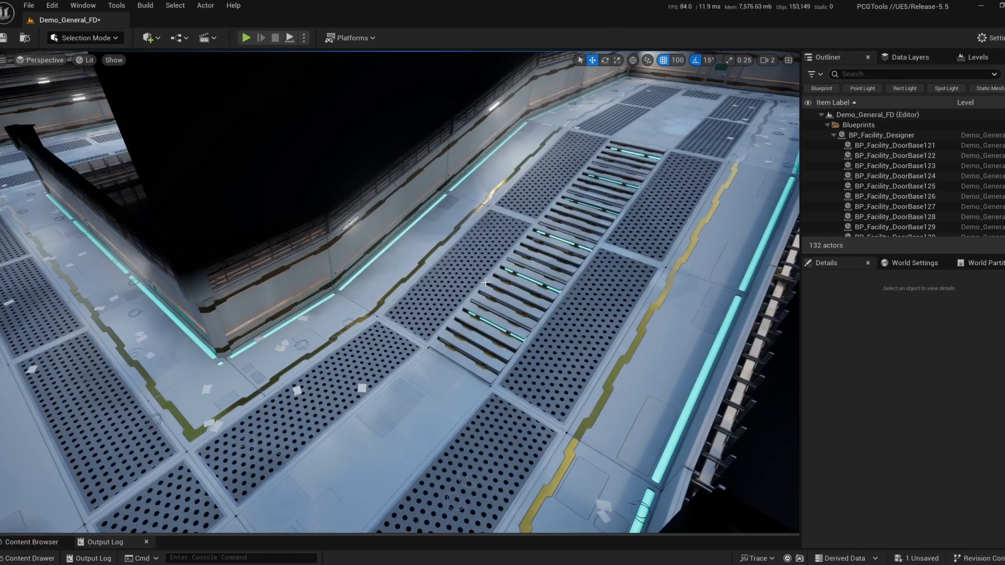
Tick Swap Materials and add a swap pair replacing the cyan strip material with the 'fac l' LightB instance.
click(880, 135)
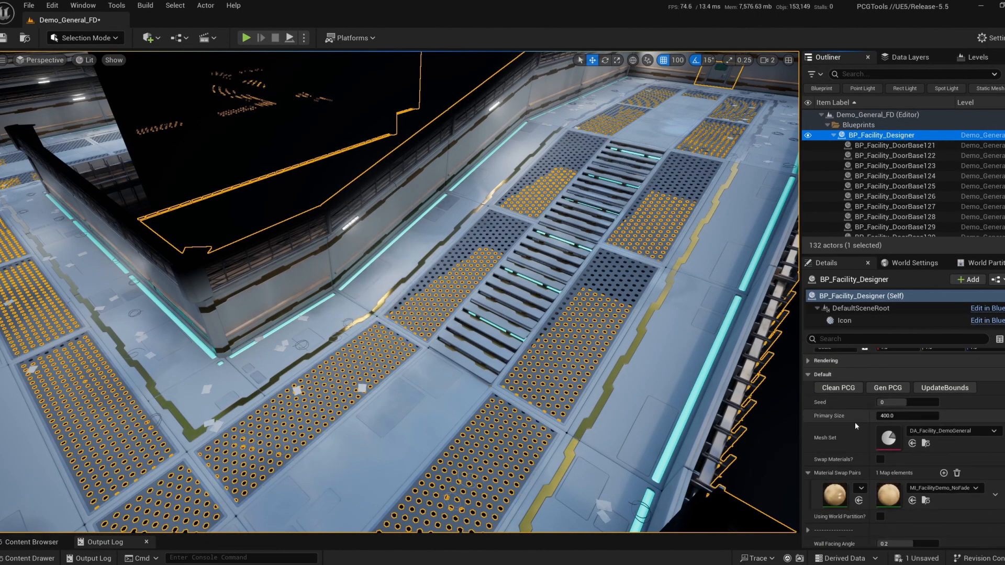
scroll(down, 3)
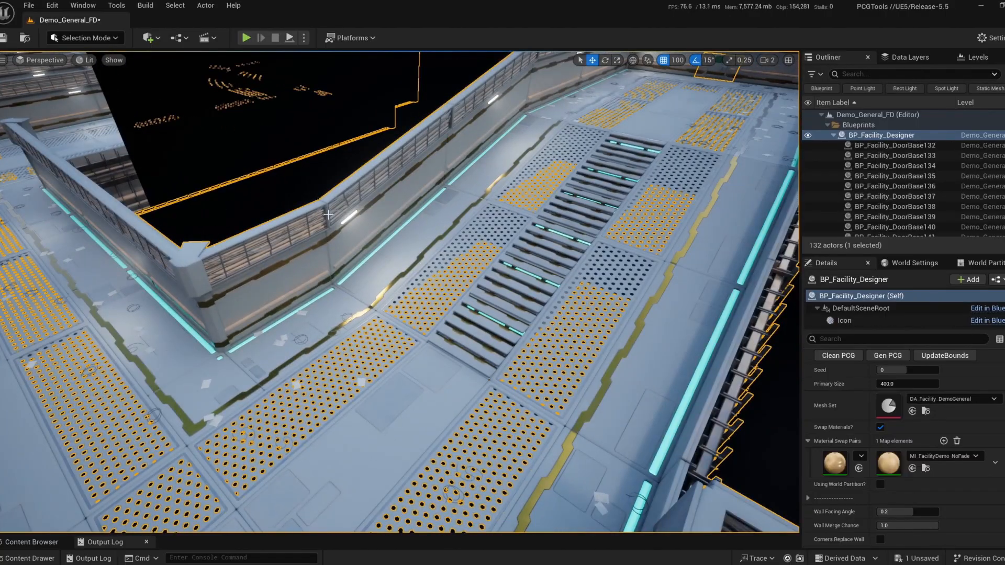
click(943, 442)
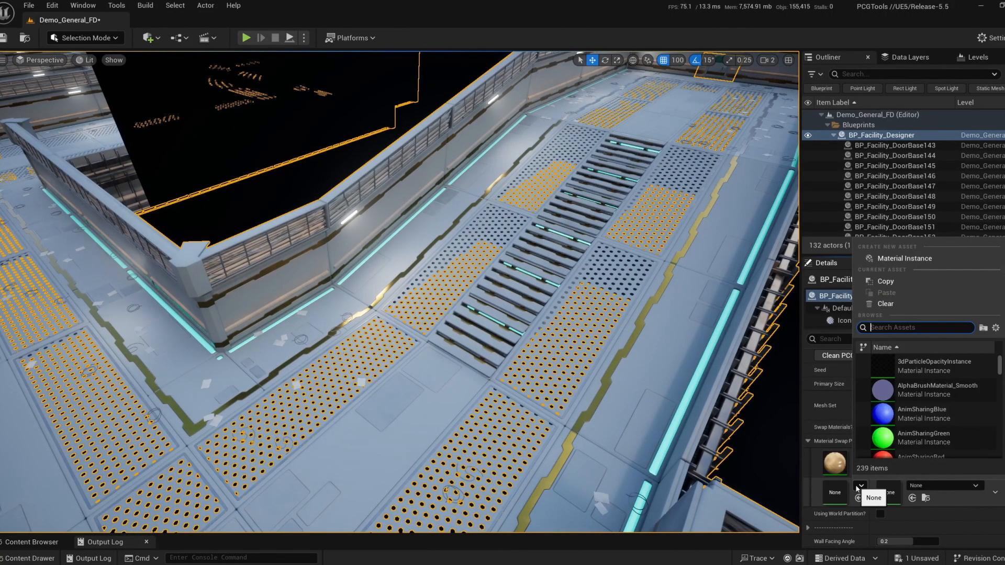
text(fac l)
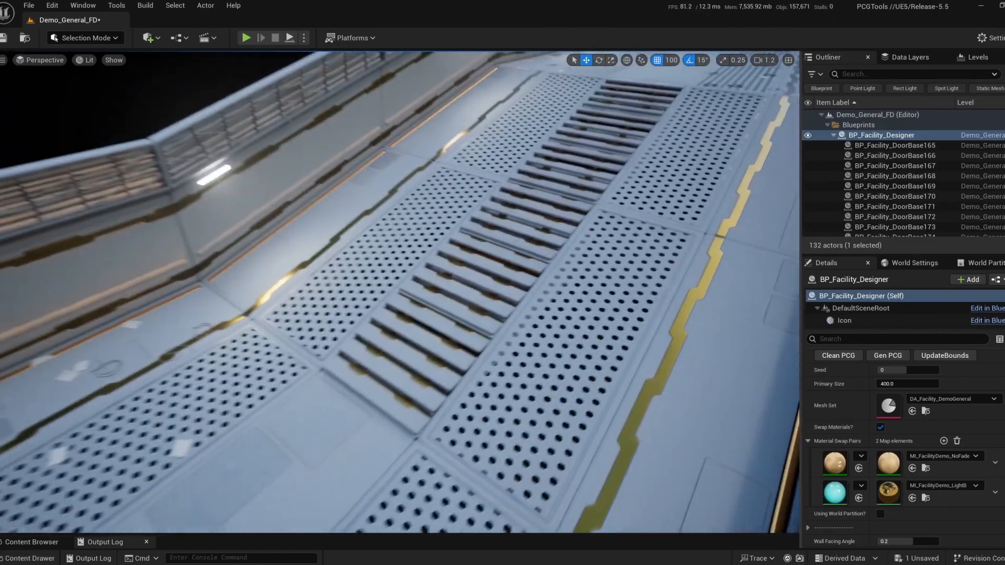
Try the DA_Facility_DemoBlockout mesh set, return to DemoGeneral and regenerate with seed 3328.
click(994, 399)
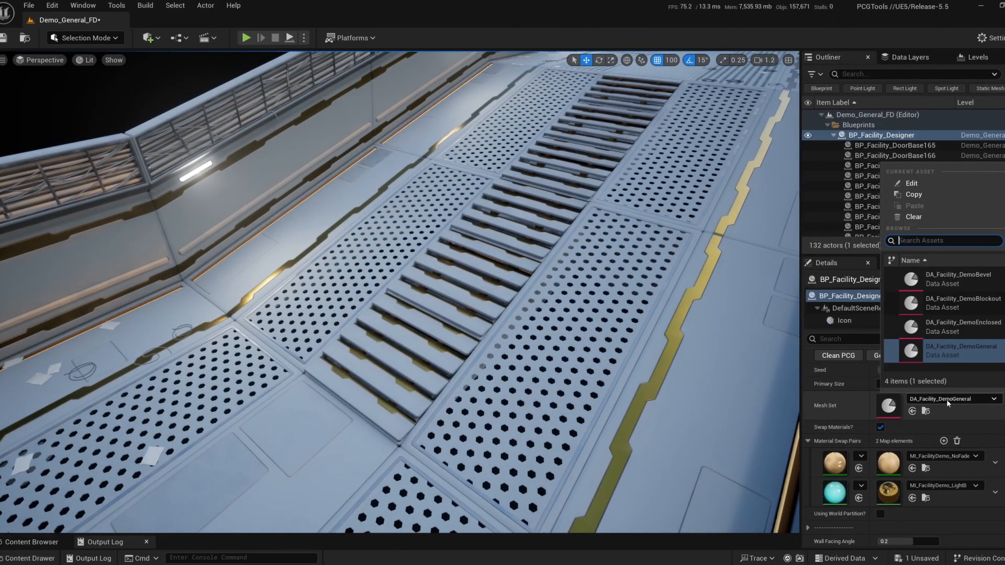
click(960, 303)
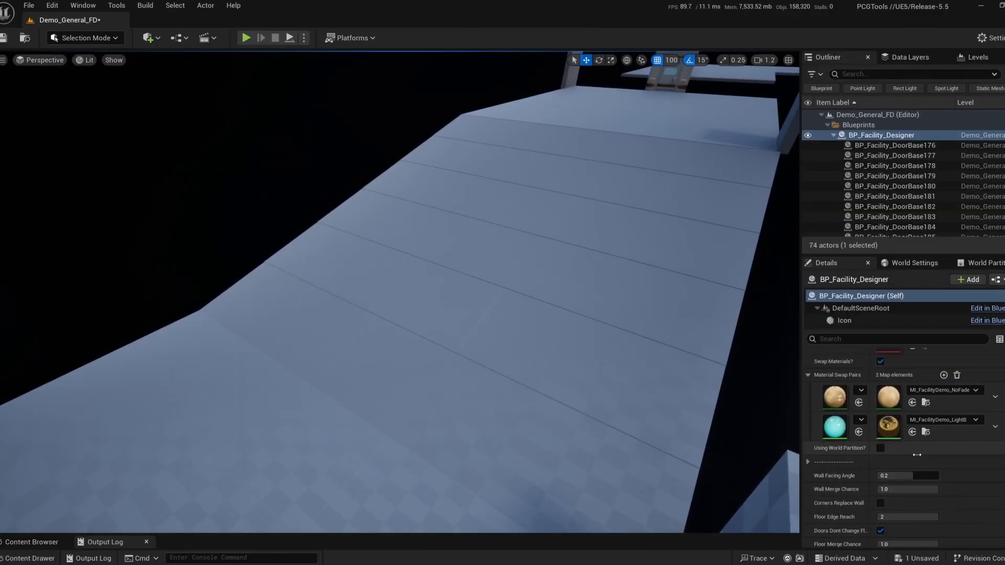
scroll(down, 3)
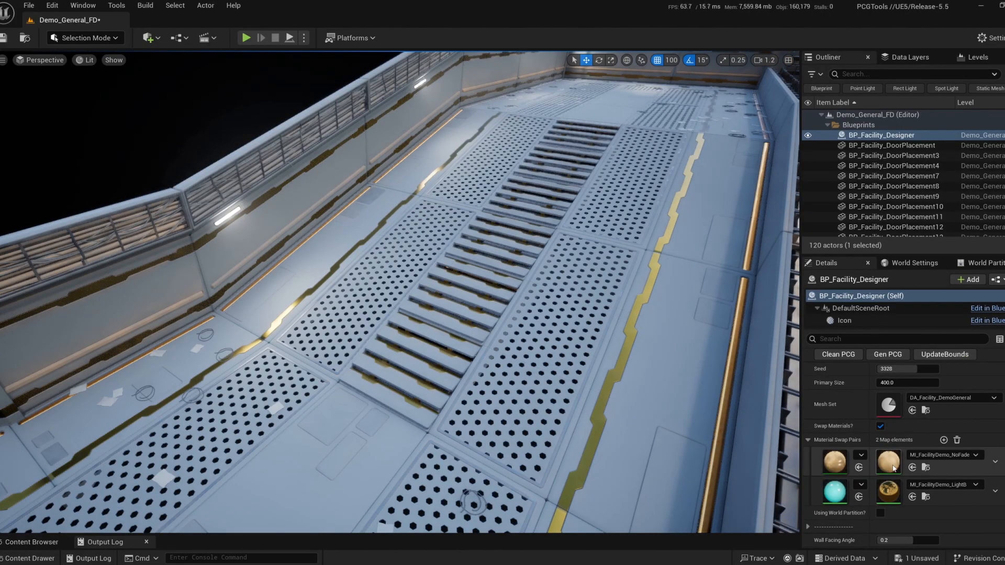
click(886, 354)
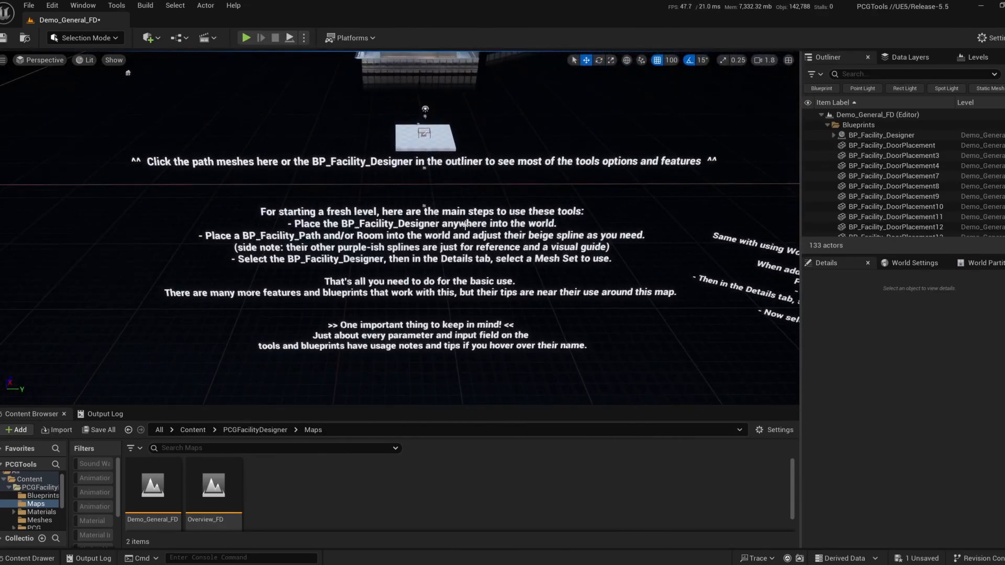
Select the BP_Facility_Designer near the instruction notes and review its seed 0, DemoGeneral settings.
click(880, 135)
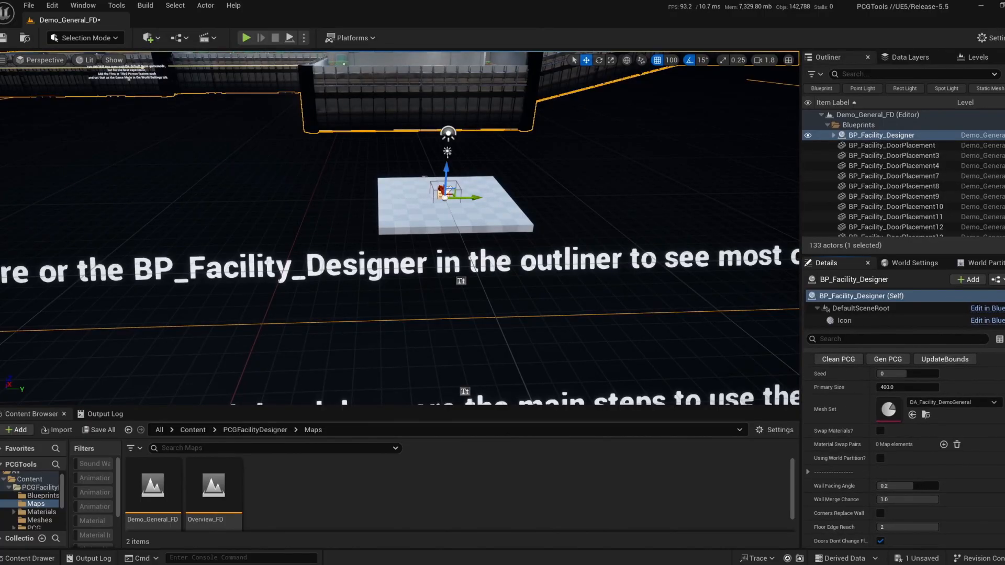
scroll(down, 3)
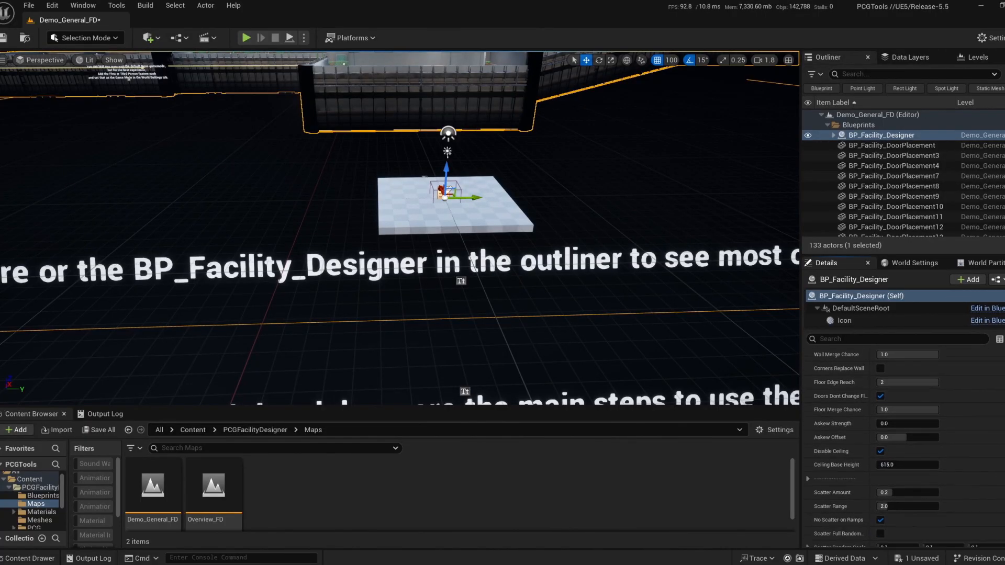
scroll(down, 3)
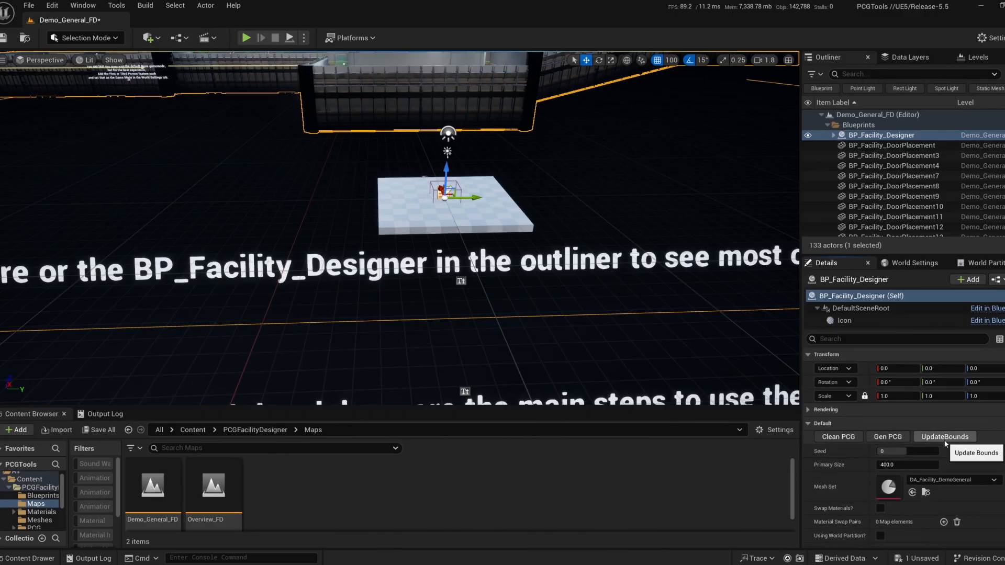
mouse_move(850, 324)
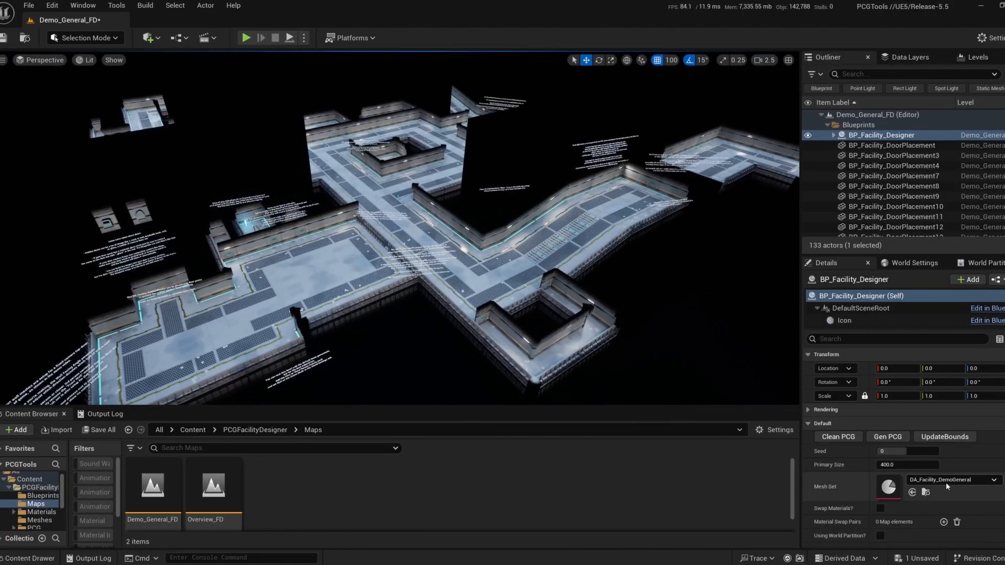
Rebuild the facility with DA_Facility_DemoBevel, then DA_Facility_DemoBlockout, and reopen the Mesh Set list.
click(994, 479)
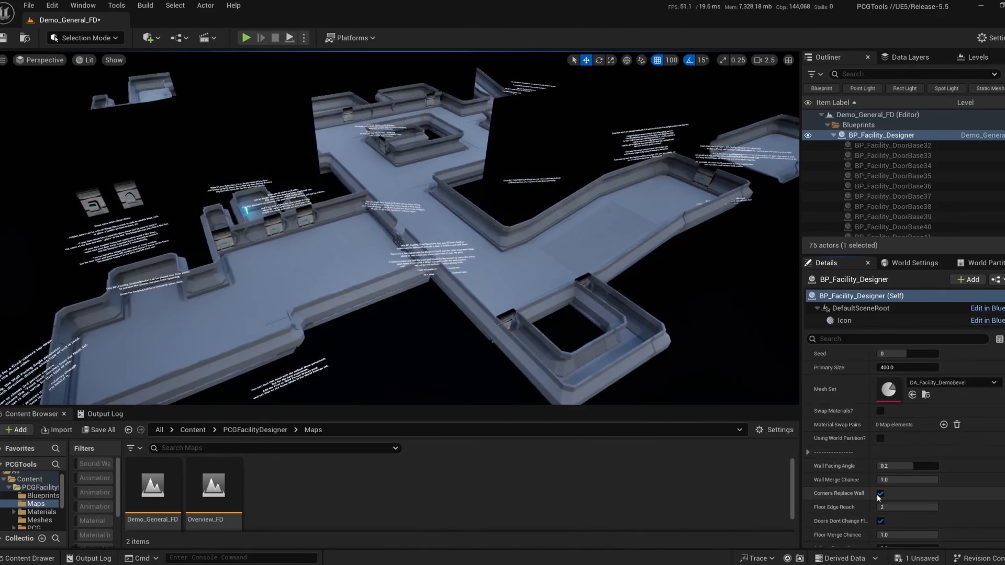
click(880, 493)
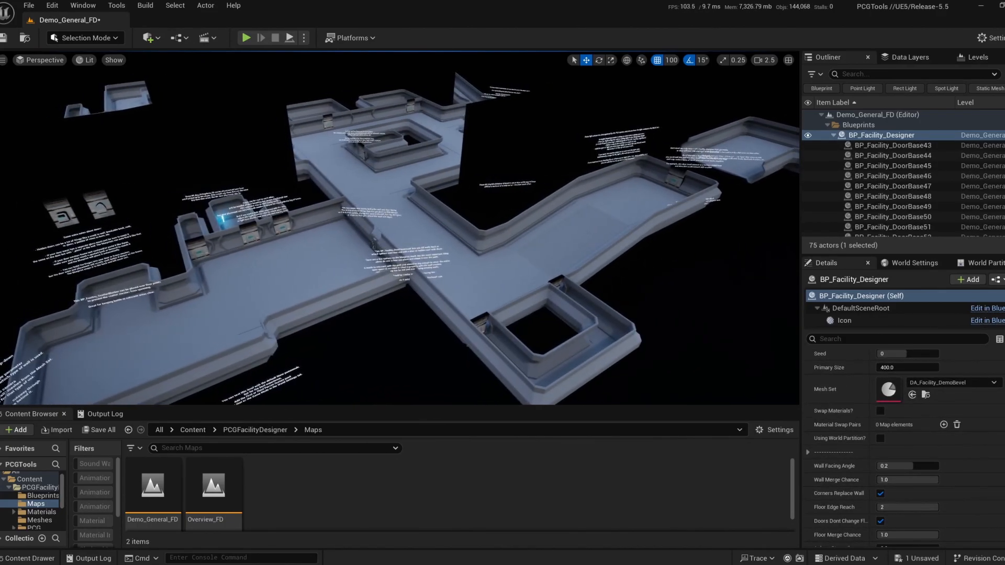
click(953, 383)
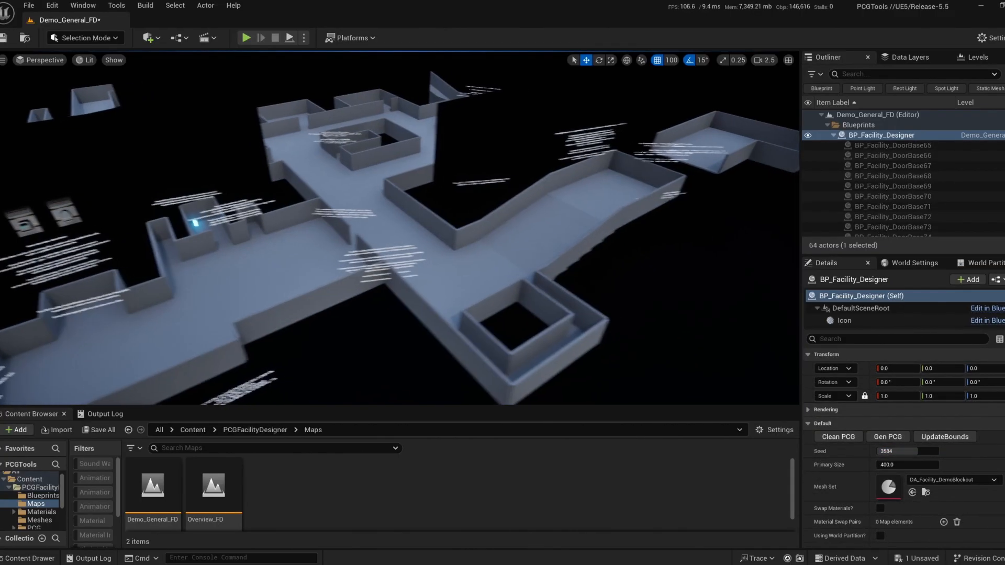
click(887, 438)
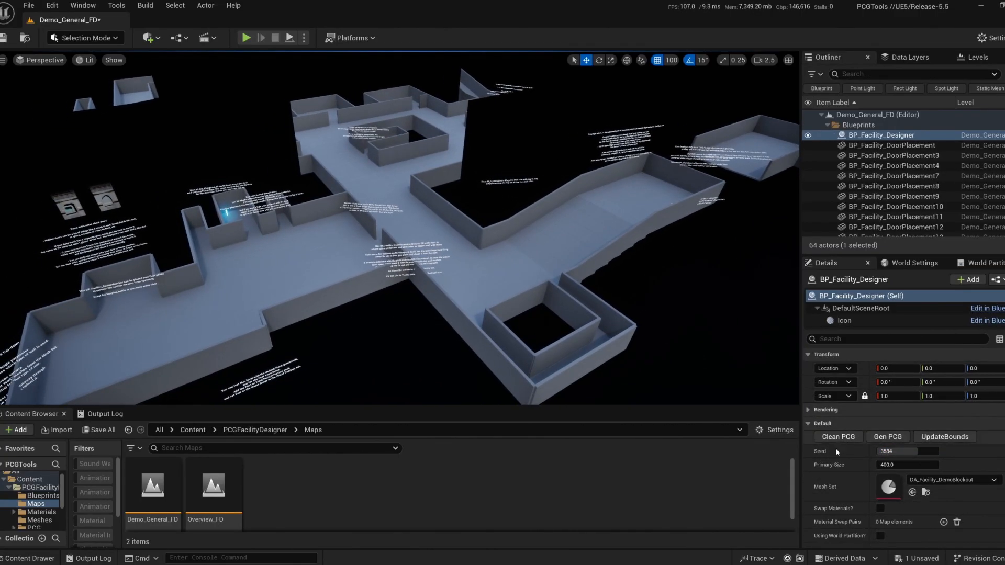
click(993, 480)
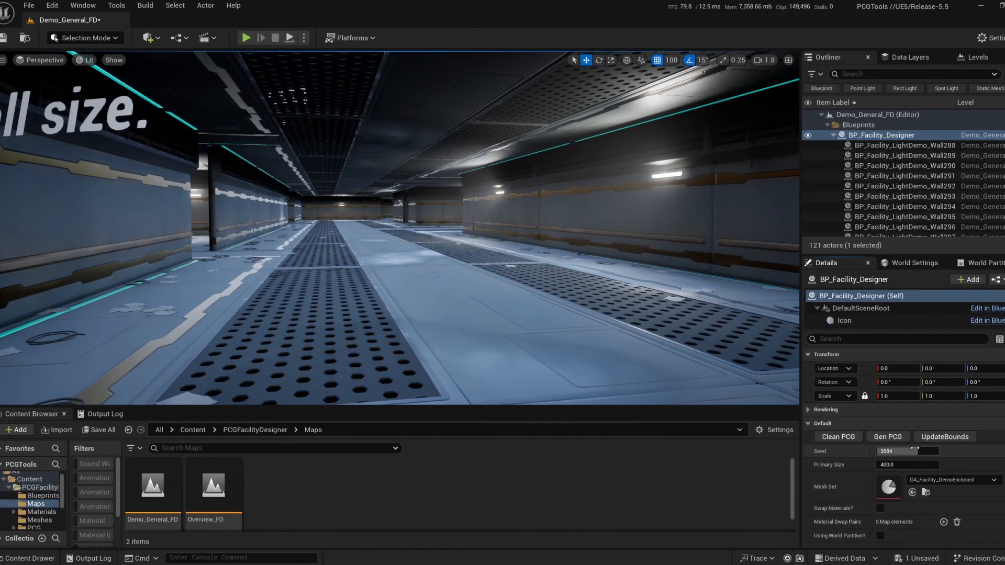
Regenerate the enclosed-corridor facility under a new random seed and select BP_Facility_DoorPlacement7.
click(886, 437)
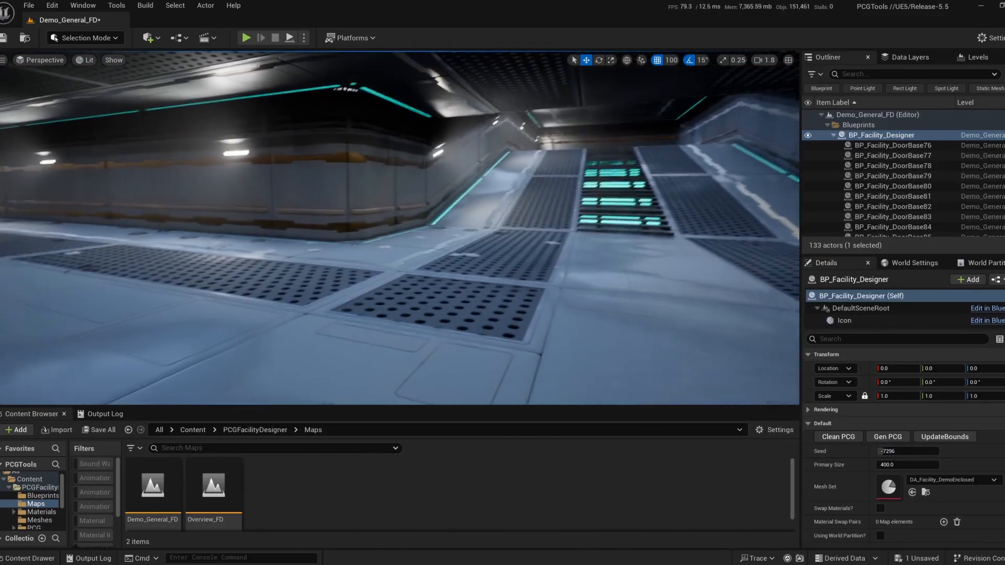
click(891, 209)
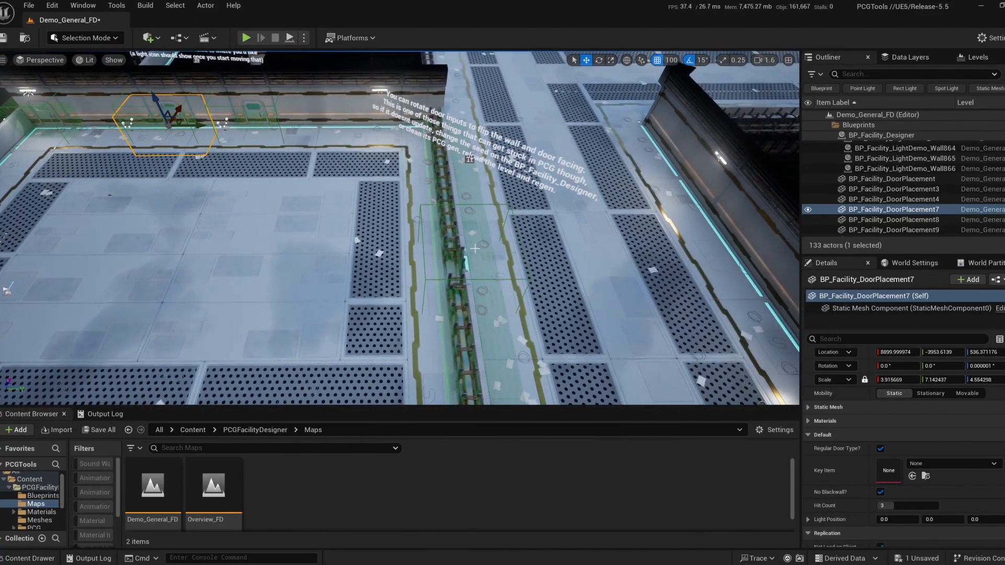
Lift BP_Facility_DoorPlacement9 off its wall, read the range-fail warnings in Output Log, and undo the move.
click(893, 229)
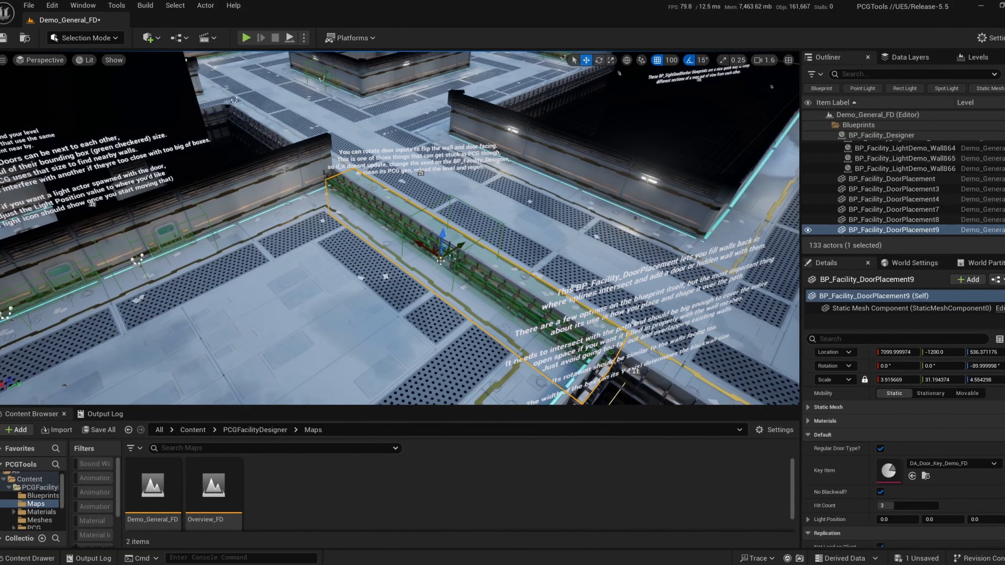
click(103, 413)
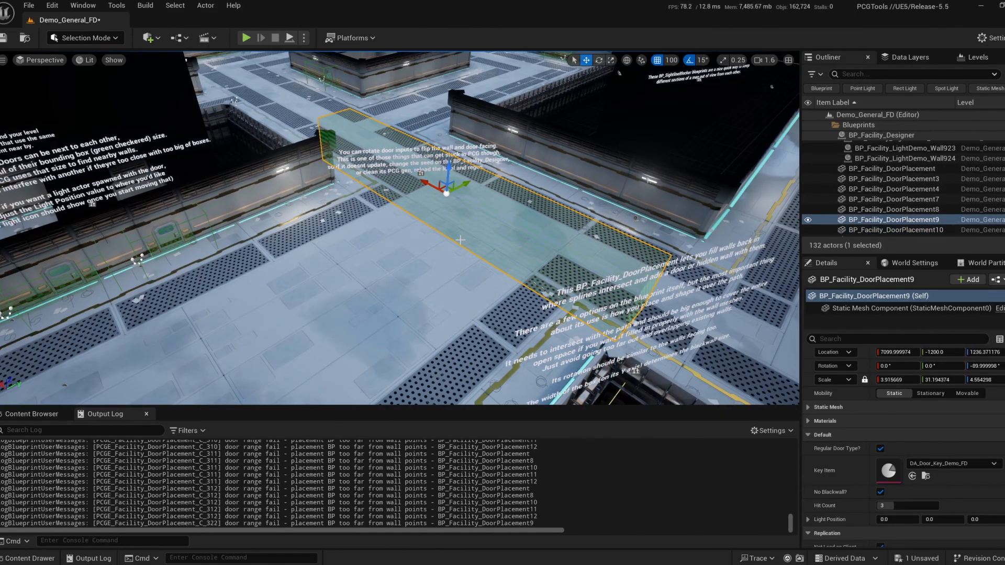
key(ctrl+z)
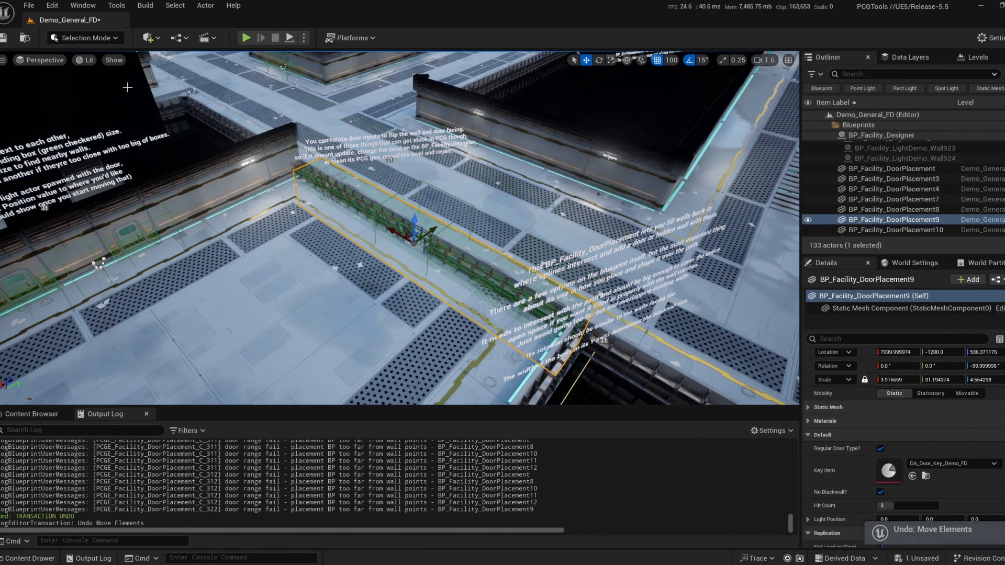
mouse_move(82, 5)
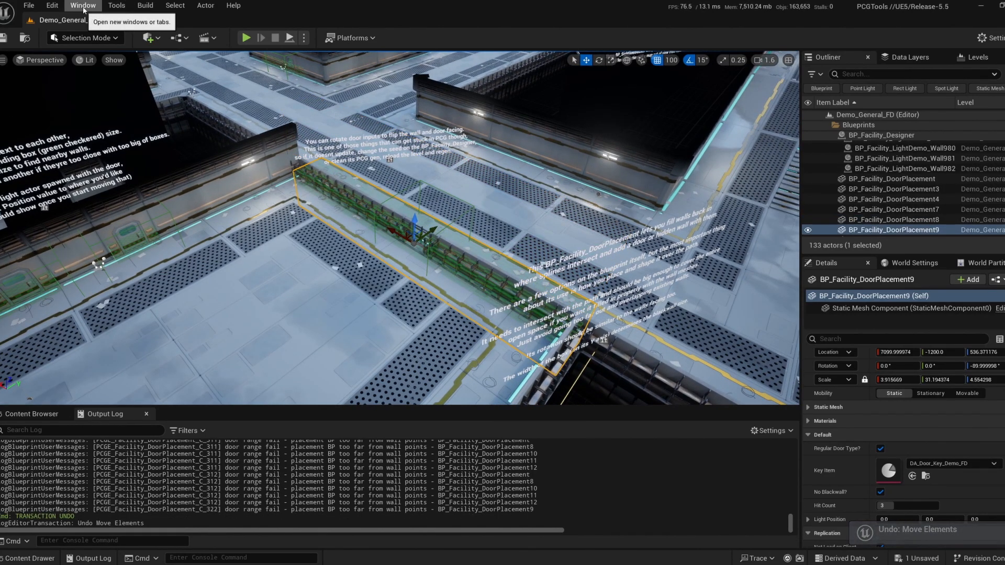
click(82, 5)
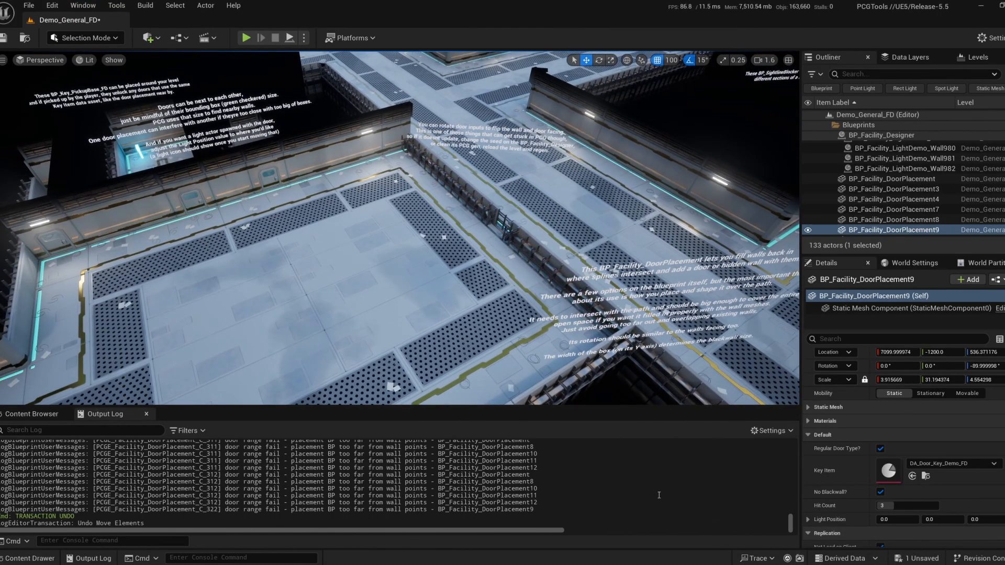
Browse to PCGFacilityDesigner > PCG and pick out the corridor path blueprint among the facility assets.
click(880, 135)
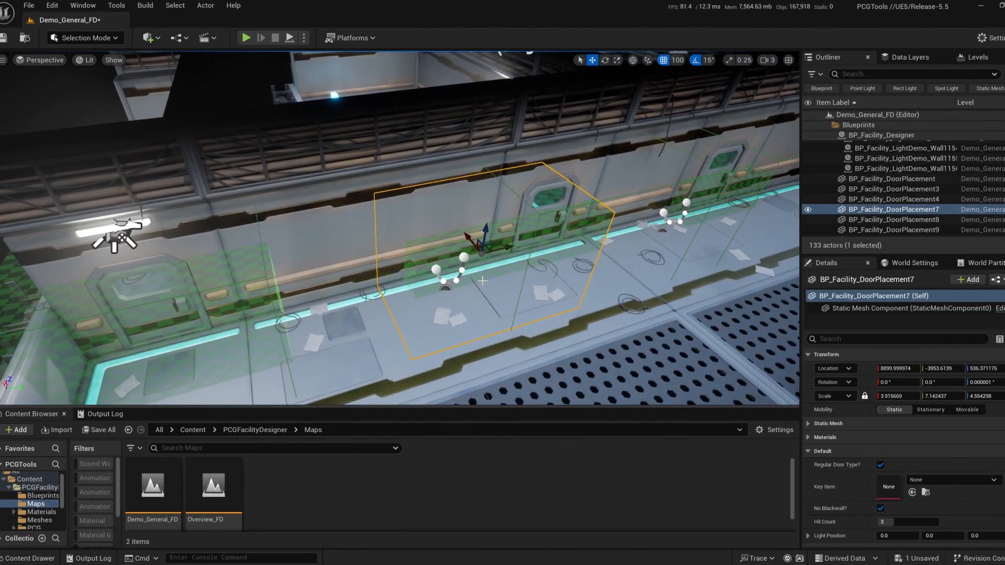
click(34, 504)
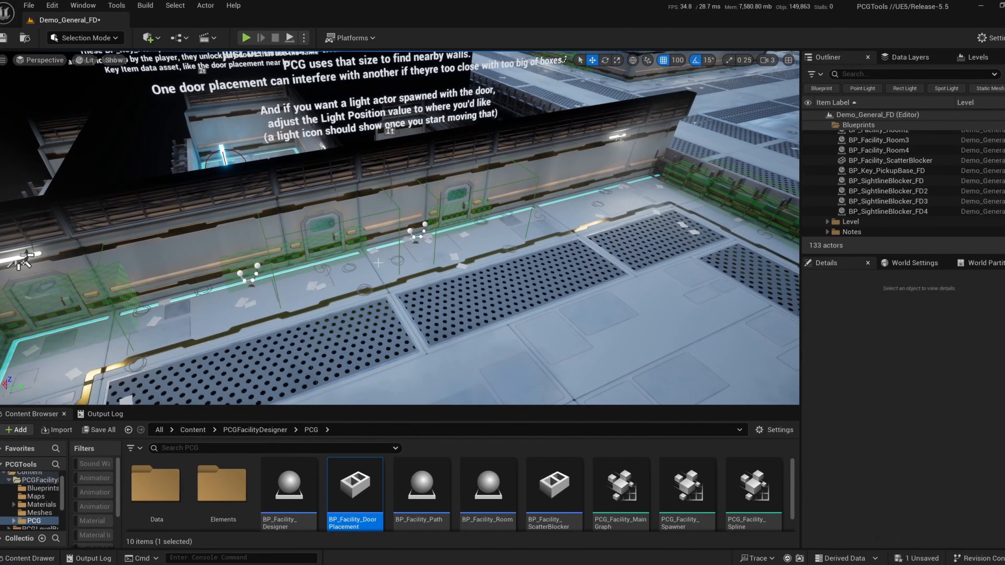
click(302, 257)
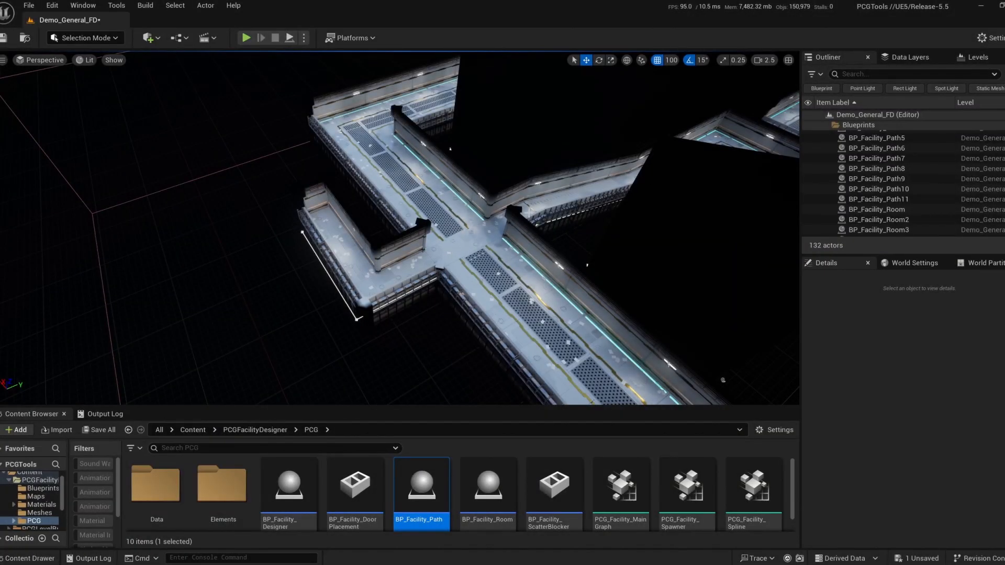
Select the corner corridor spline BP_Facility_Path10 and reveal its ceiling light settings.
click(880, 135)
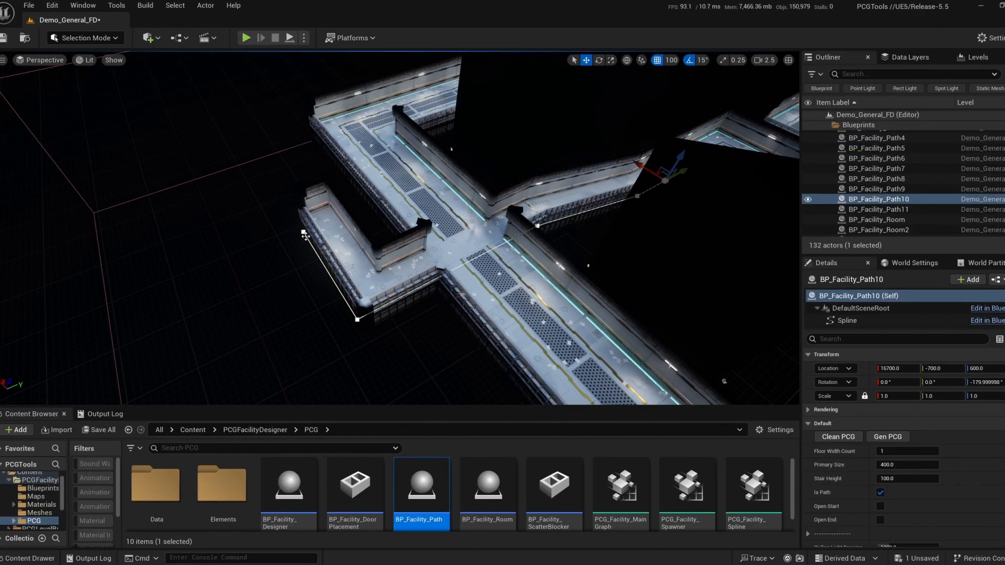
mouse_move(347, 278)
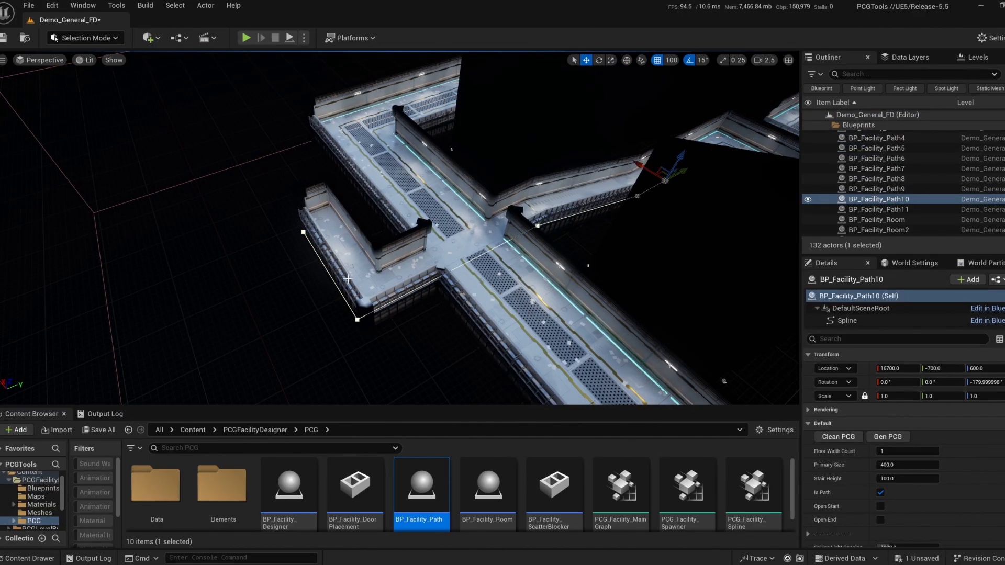
scroll(down, 3)
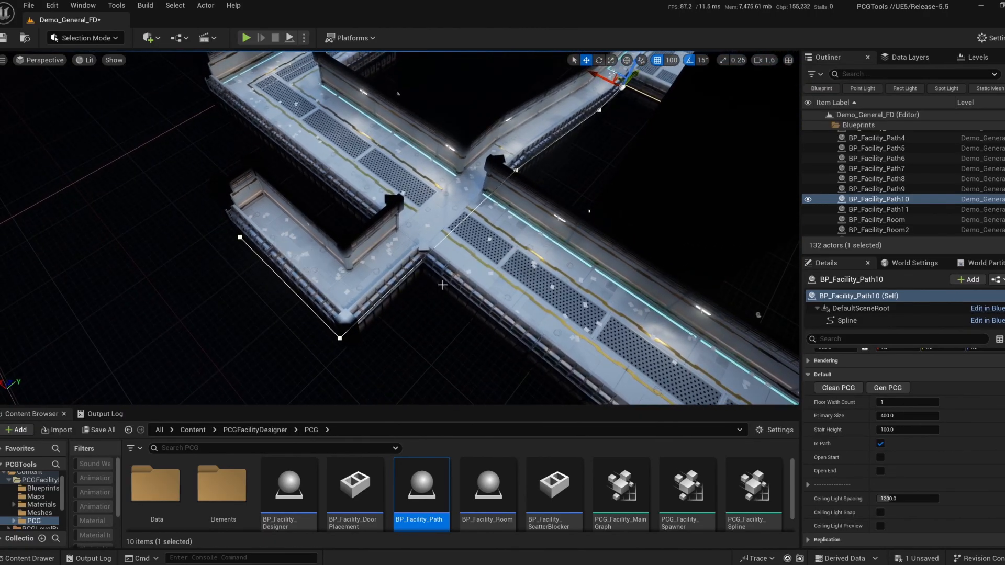
mouse_move(652, 375)
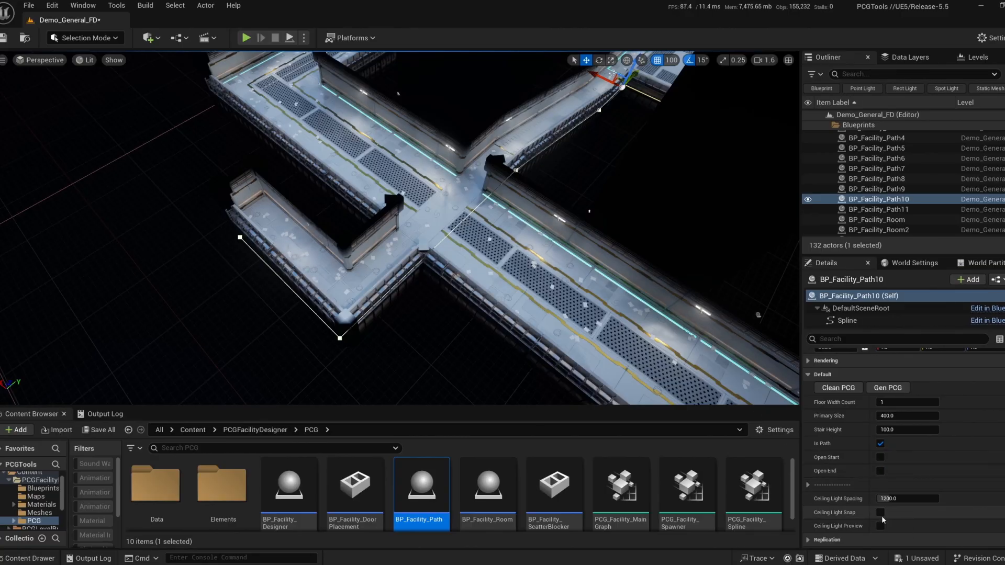
Turn on the ceiling light placement preview for BP_Facility_Path10.
click(880, 525)
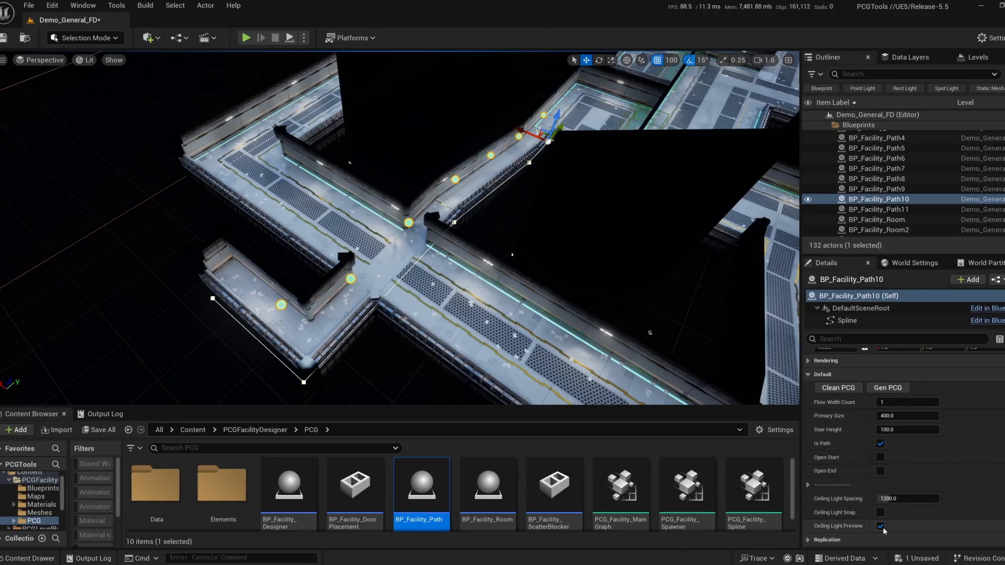
click(880, 526)
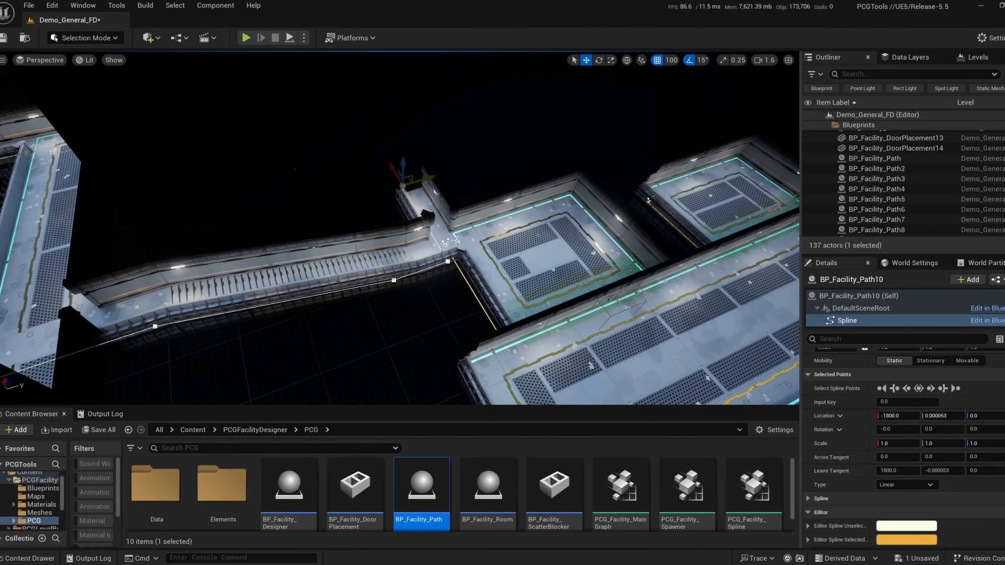
Add a spline point to BP_Facility_Path10 and enable Open End on the path.
right_click(447, 260)
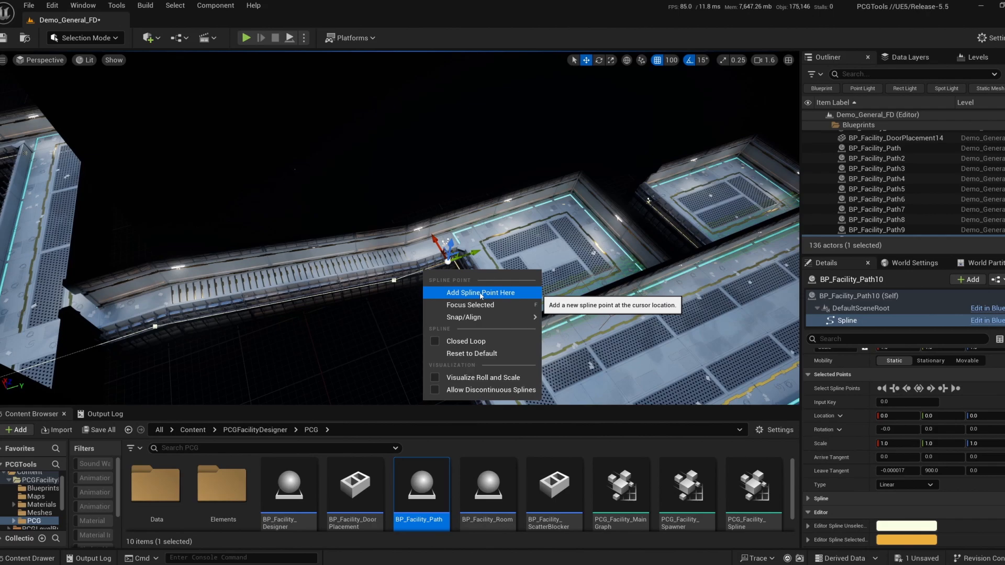
click(479, 292)
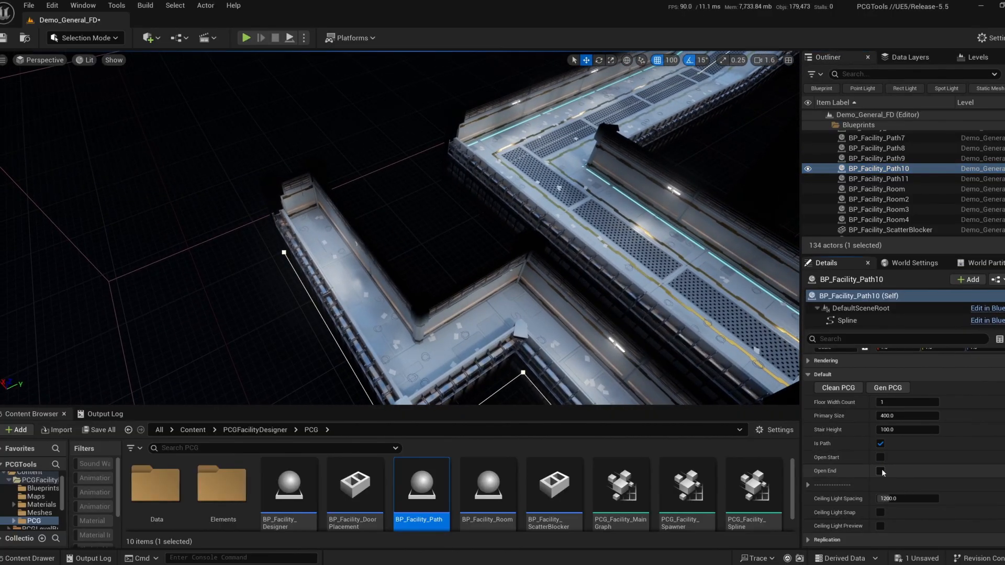
click(880, 471)
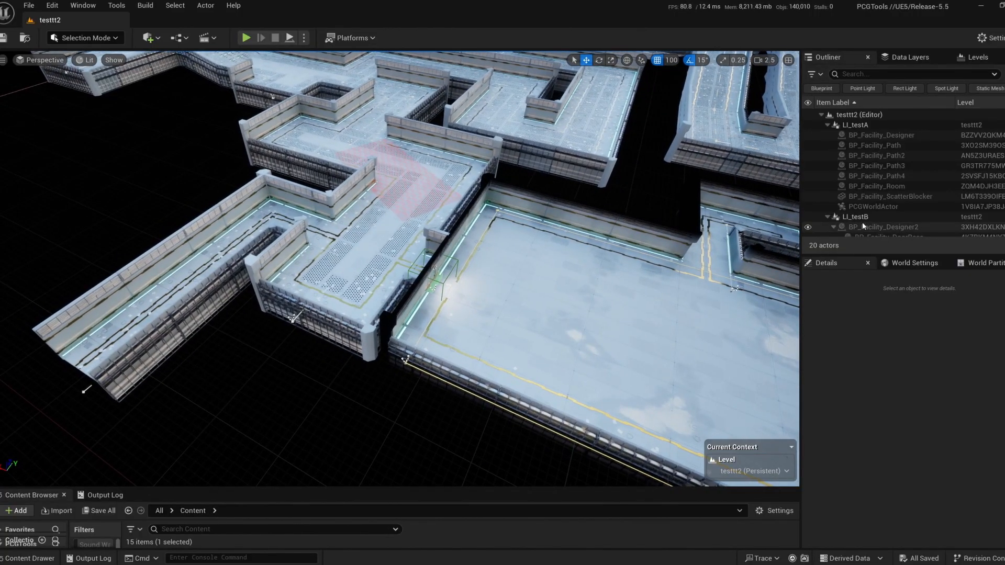
Open LI_testB on its own and give BP_Facility_Designer2 a material swap pair ('fac bas').
click(854, 217)
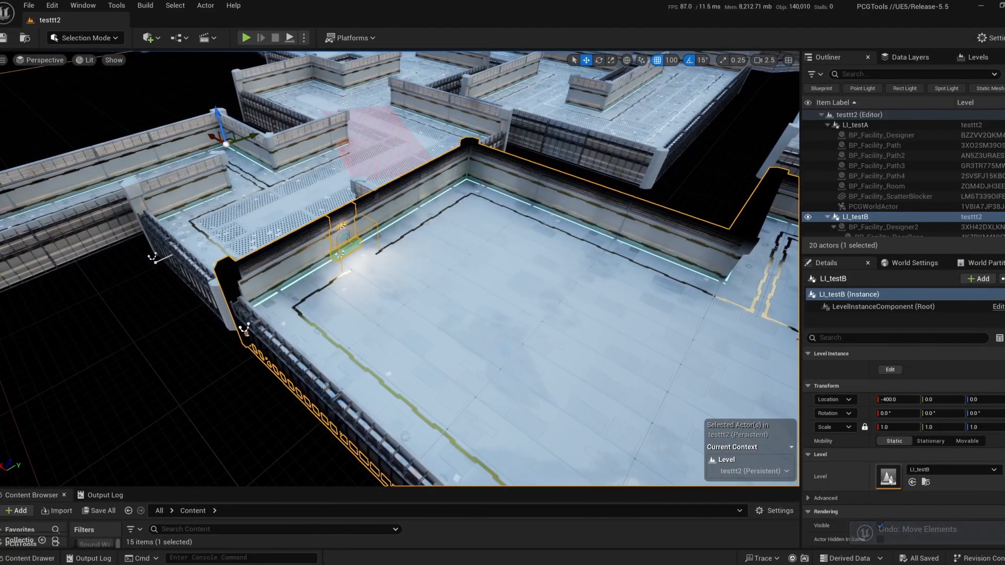
click(888, 369)
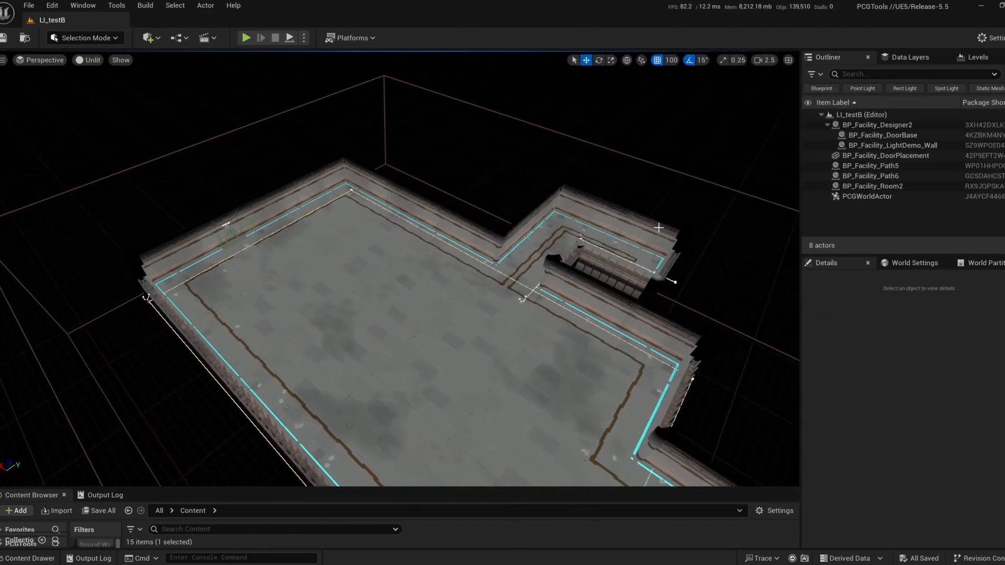
click(877, 124)
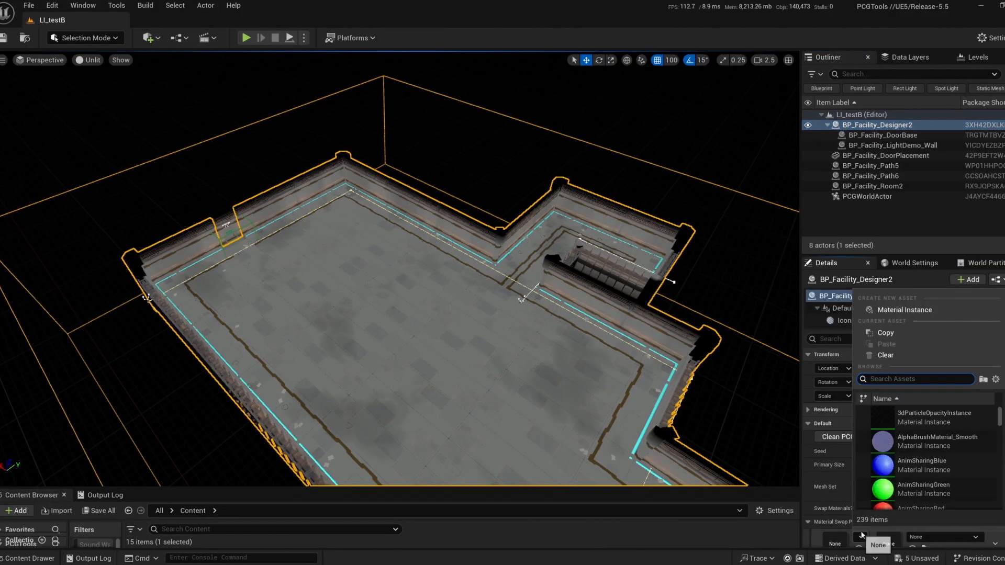
text(fac bas)
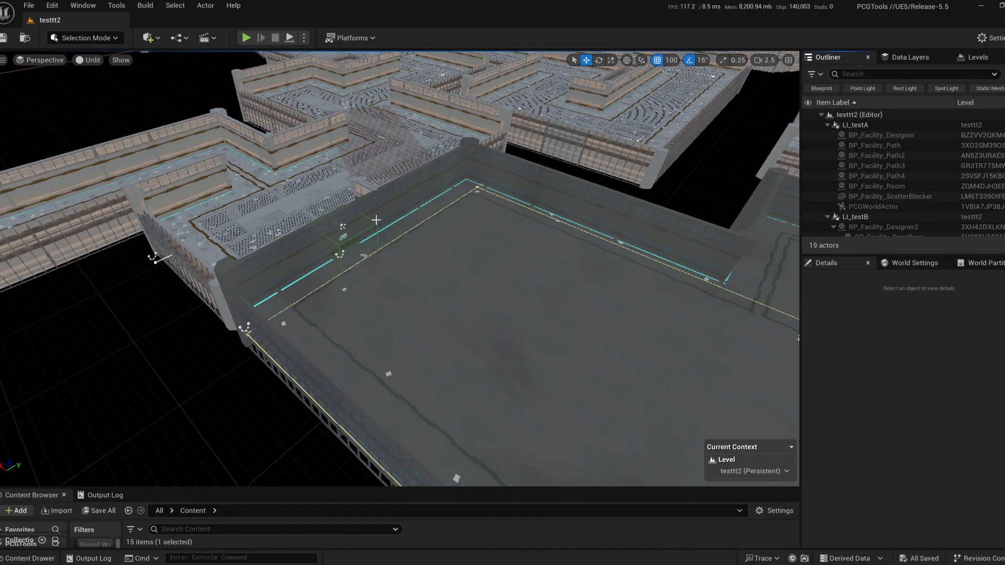
Edit the LI_testB level instance in place and select its facility designer.
click(92, 60)
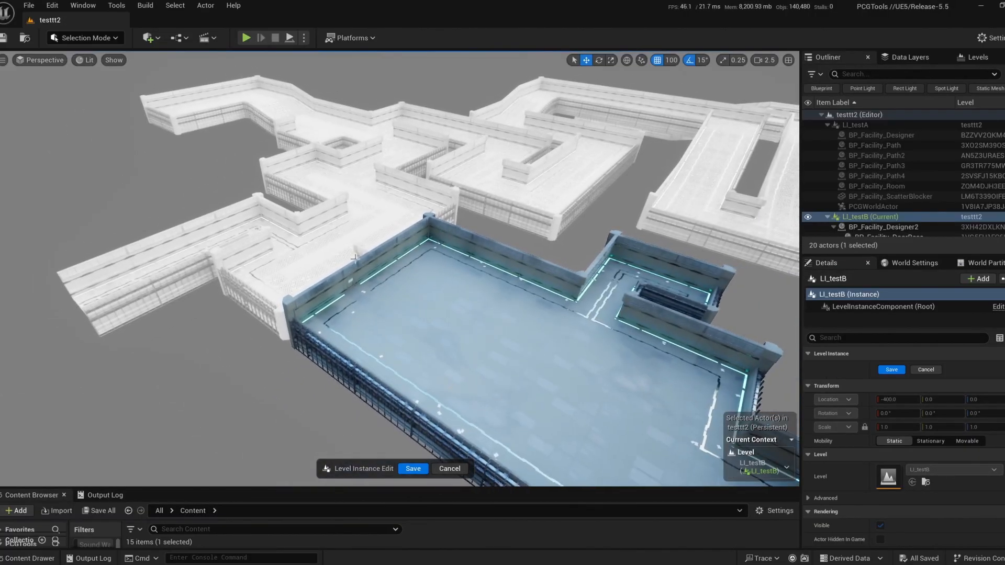
click(885, 214)
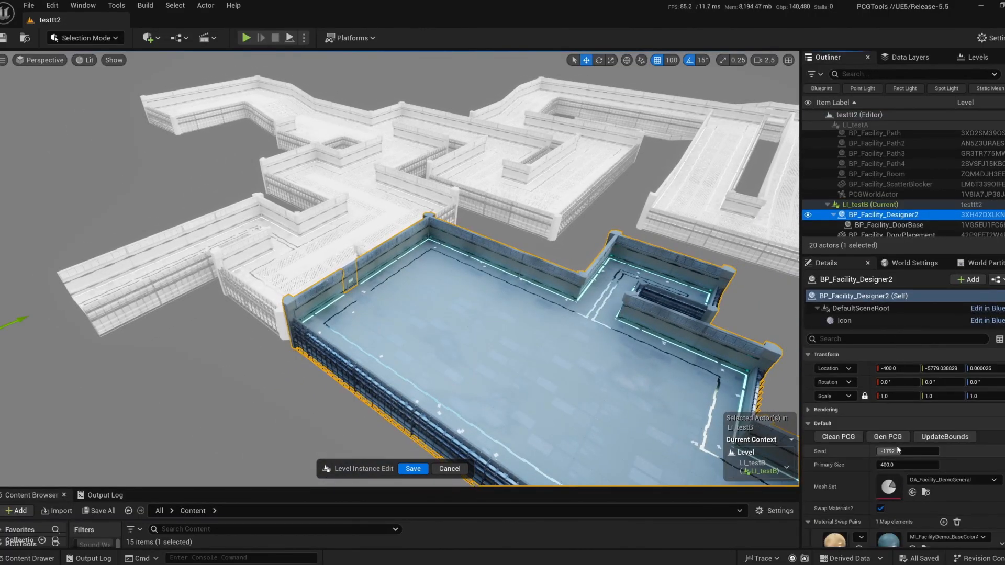
Set the last spline point of BP_Facility_Path10 to Z 800 and regenerate via BP_Facility_Designer.
click(887, 436)
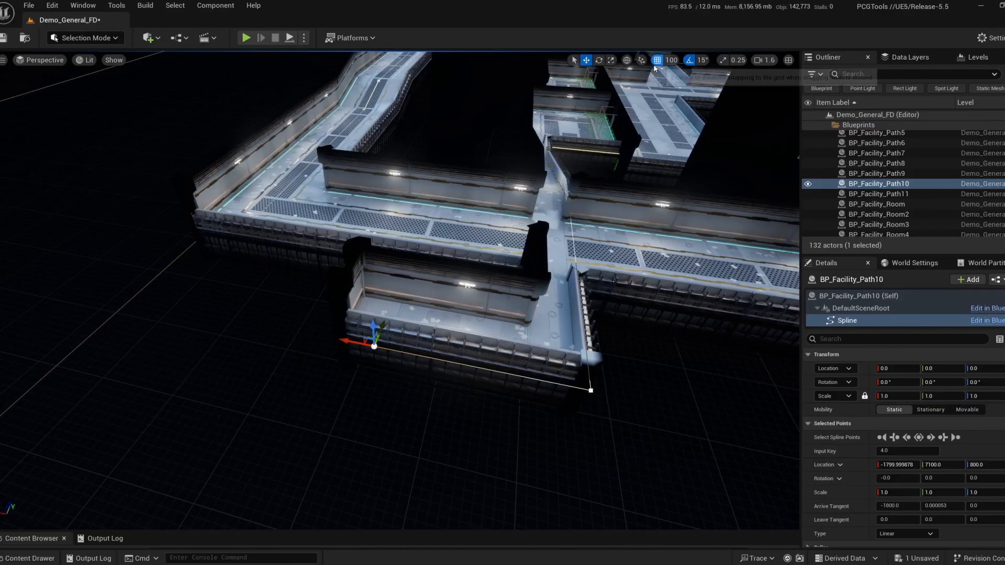
mouse_move(570, 415)
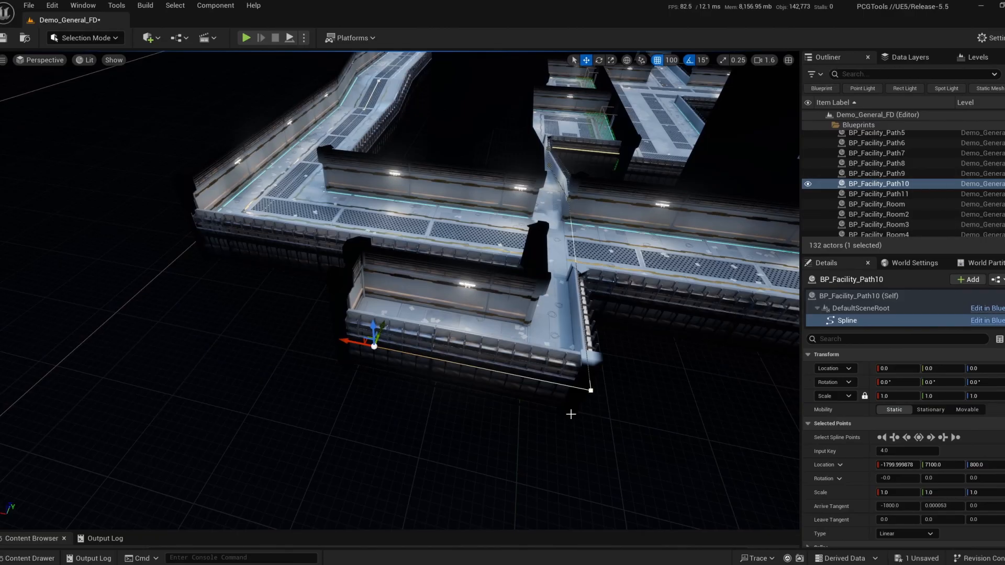
click(877, 173)
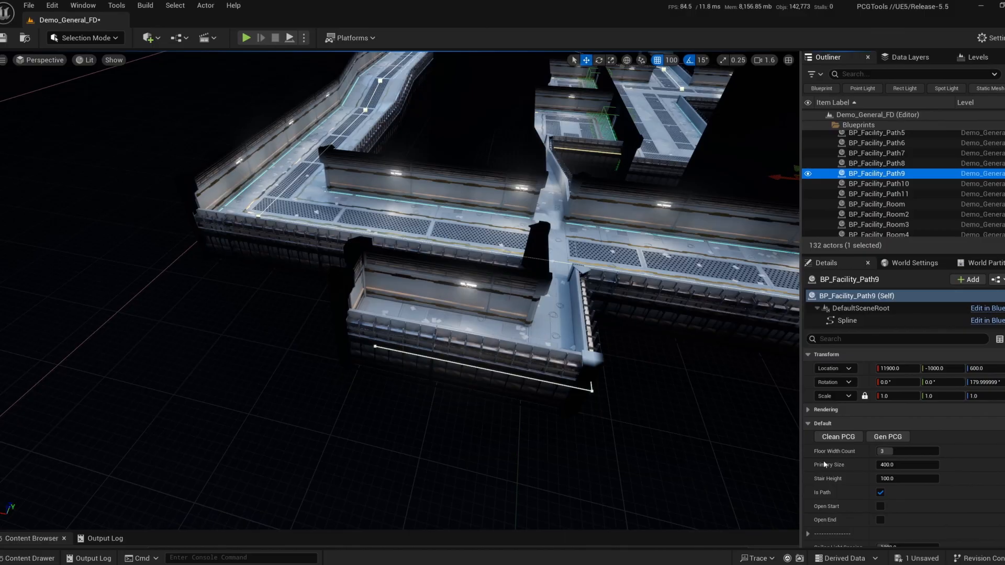
mouse_move(483, 214)
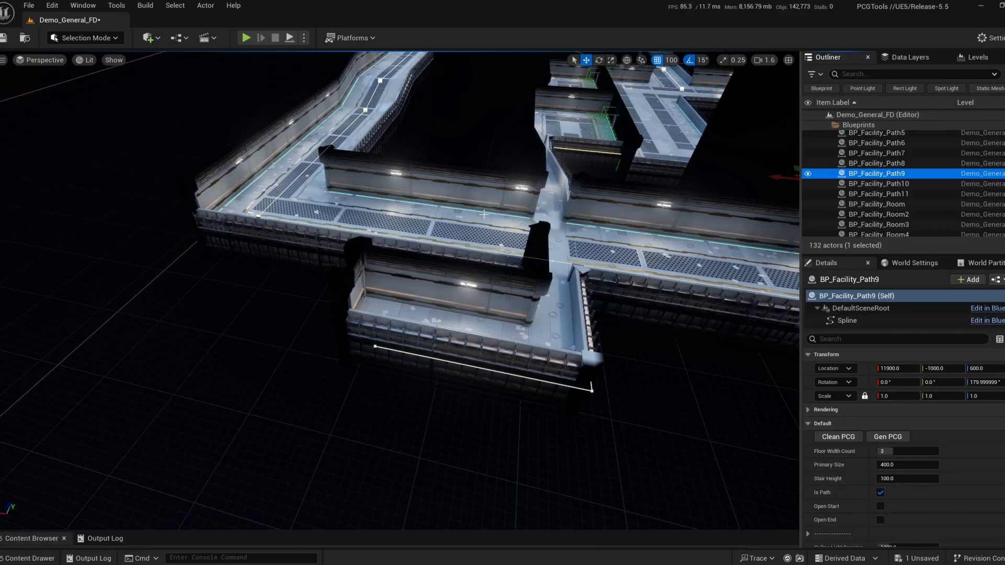
mouse_move(688, 445)
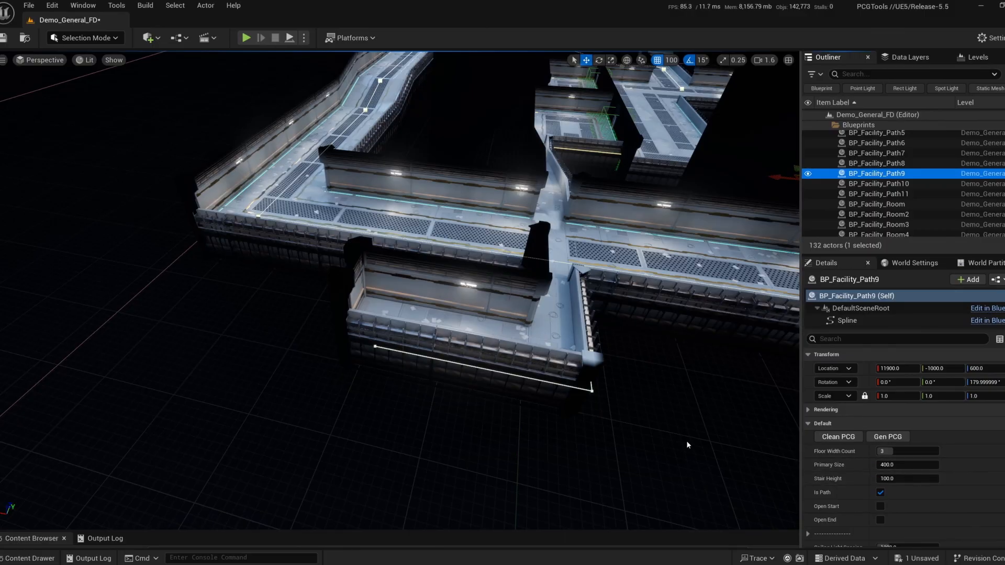
click(880, 135)
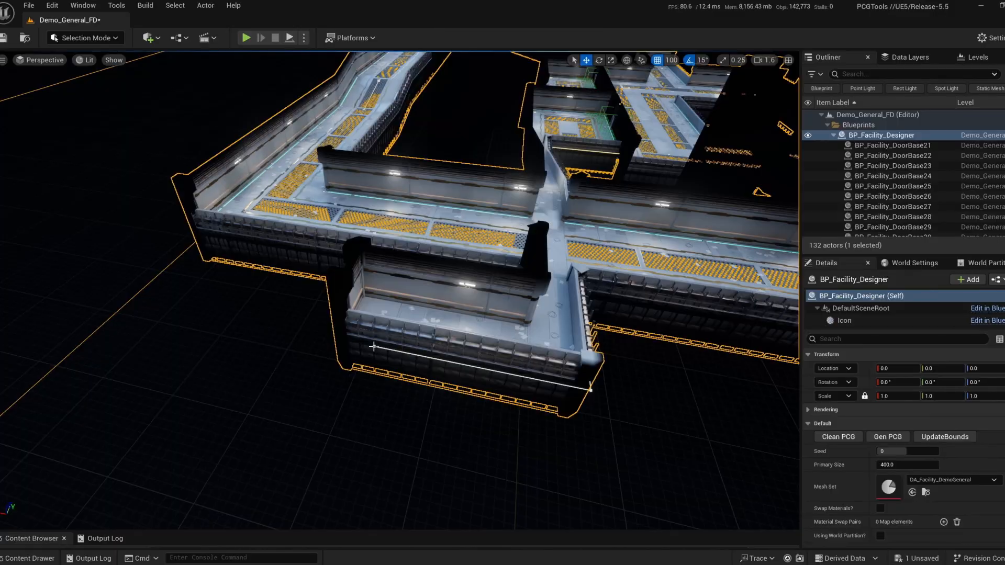
click(373, 346)
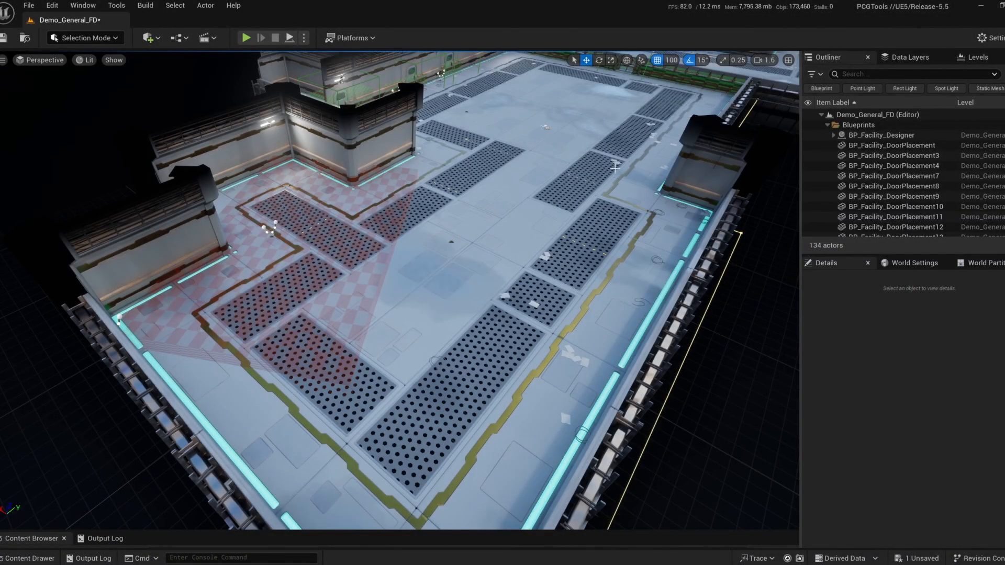
Set the facility designer's Scatter Amount to 0.75 to spread debris over the floors.
click(881, 135)
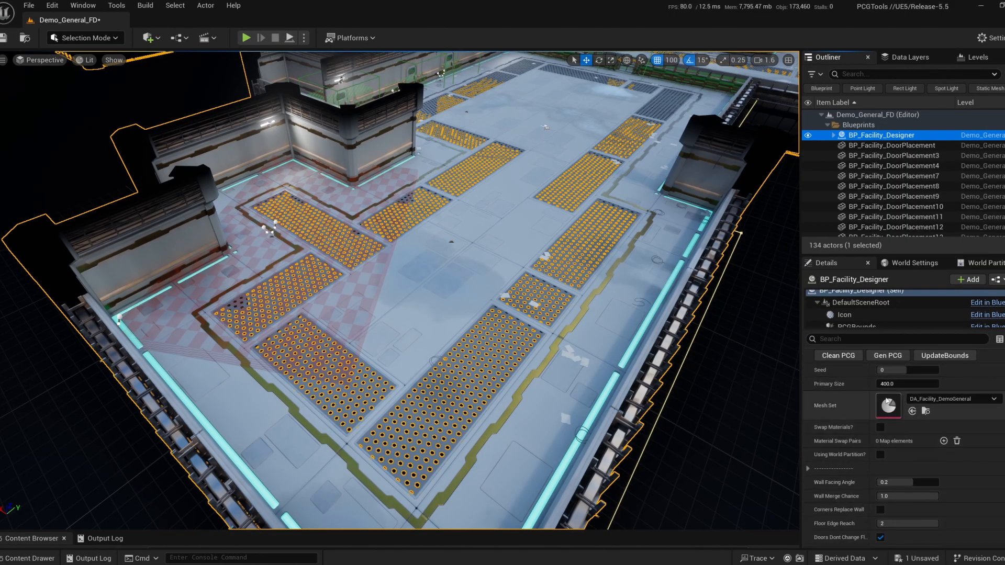
scroll(down, 3)
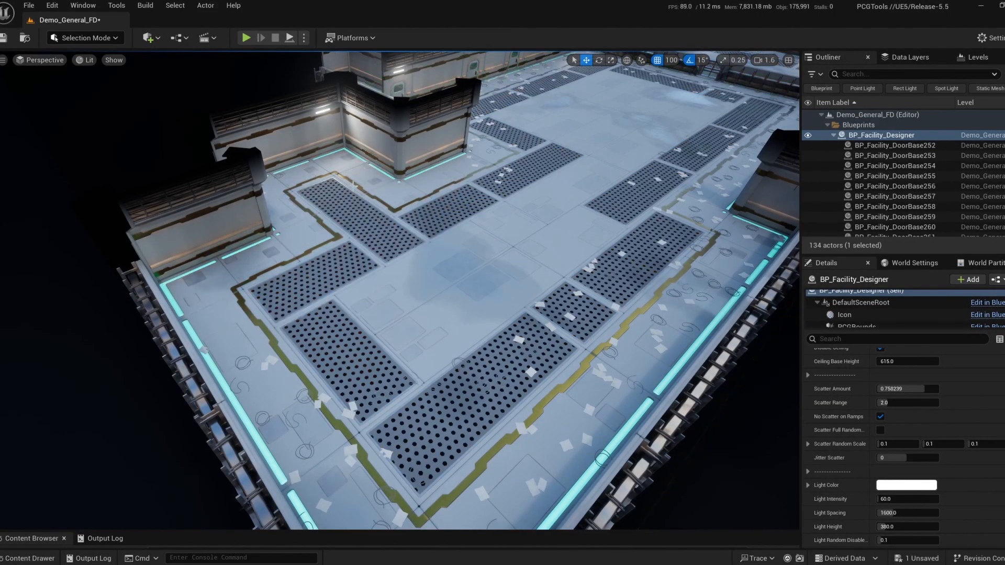
click(889, 199)
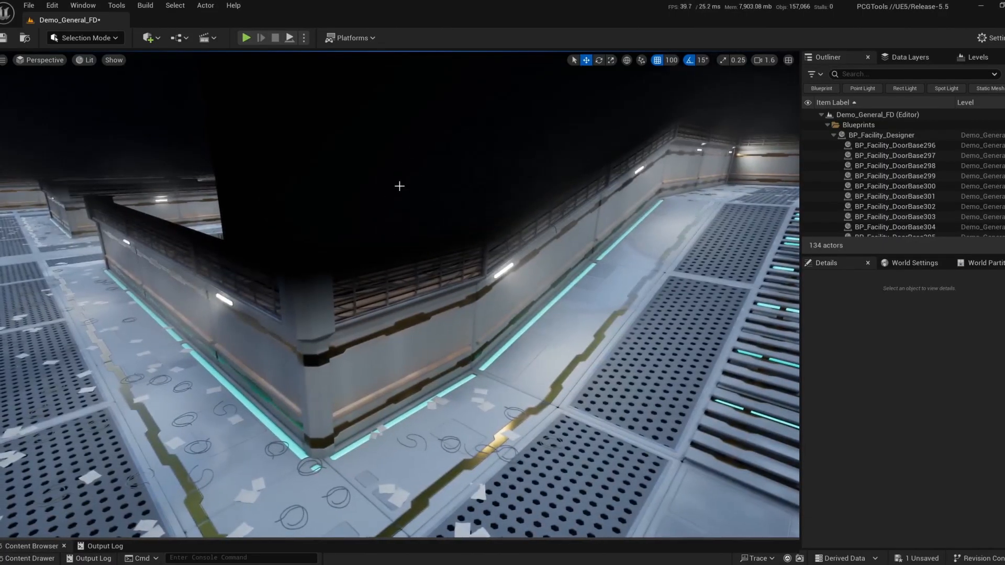
Select the BP_SightlineBlocker_FD wall and one of its spline points for editing.
click(887, 201)
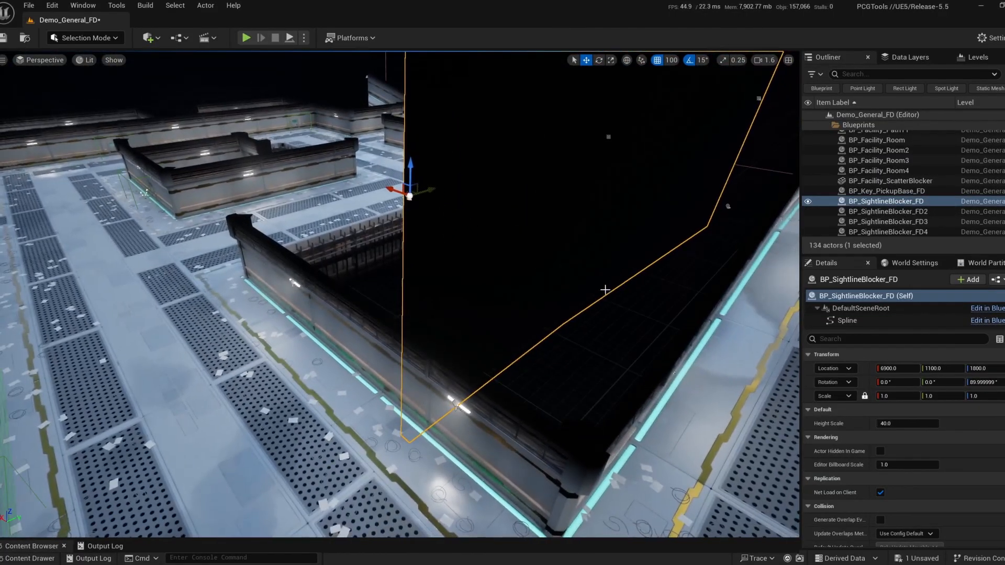
click(845, 321)
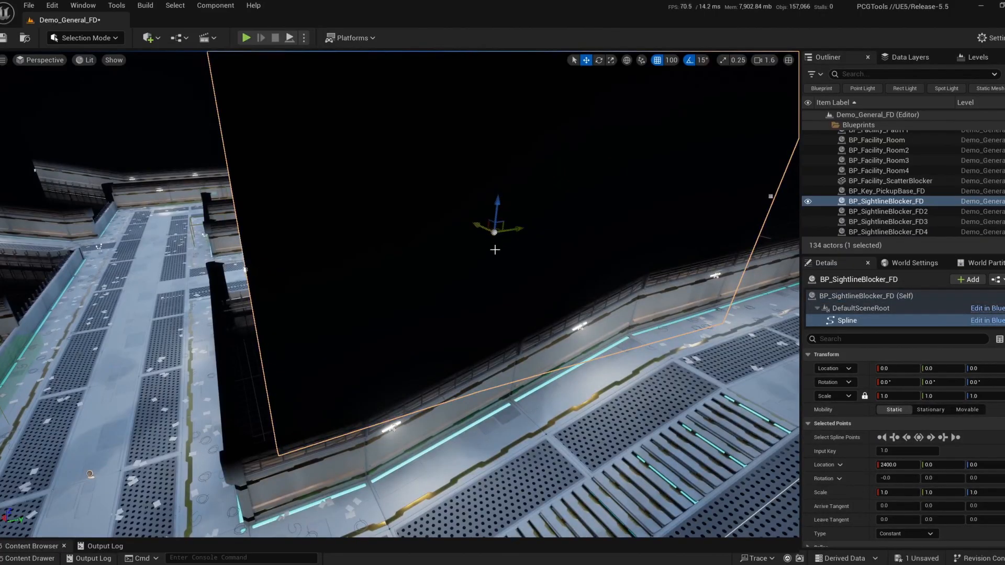